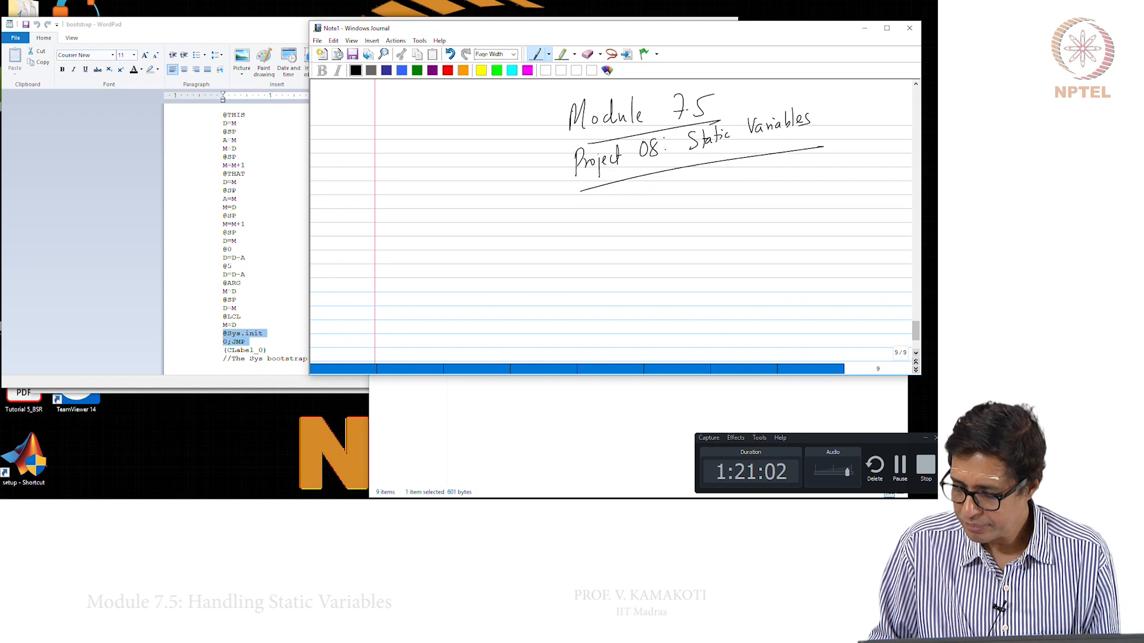
Add a fresh blank page after the 'Module 7.5, Project 08: Static Variables' title page
left_click(915, 372)
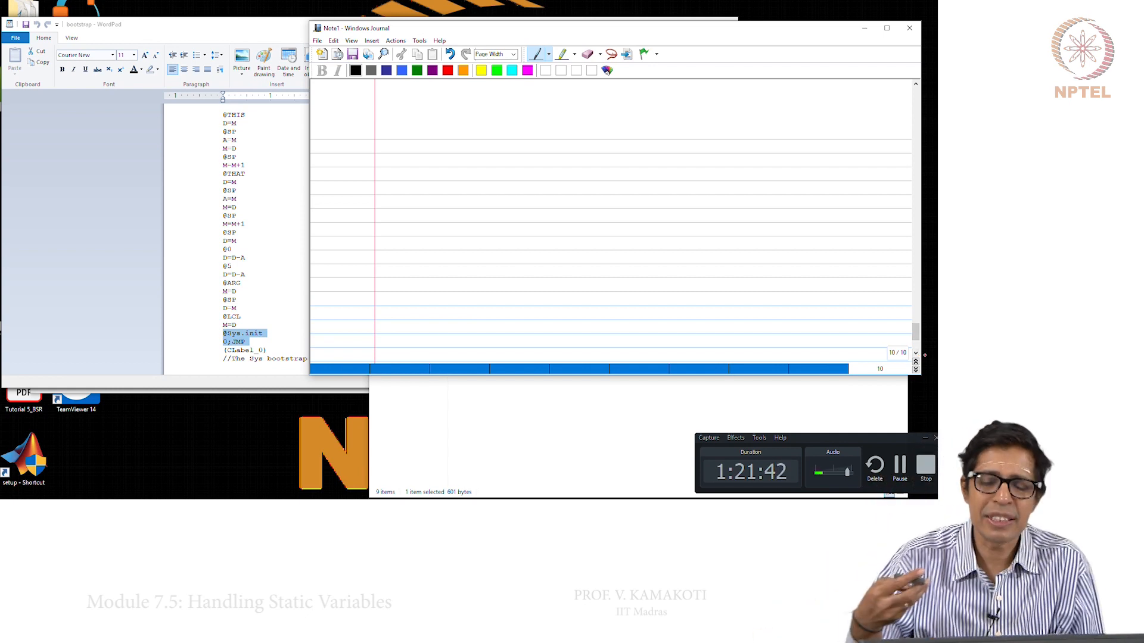
Draw the memory column, mark address 16, and label the static variables region up to 255
left_click_drag(724, 100, 721, 251)
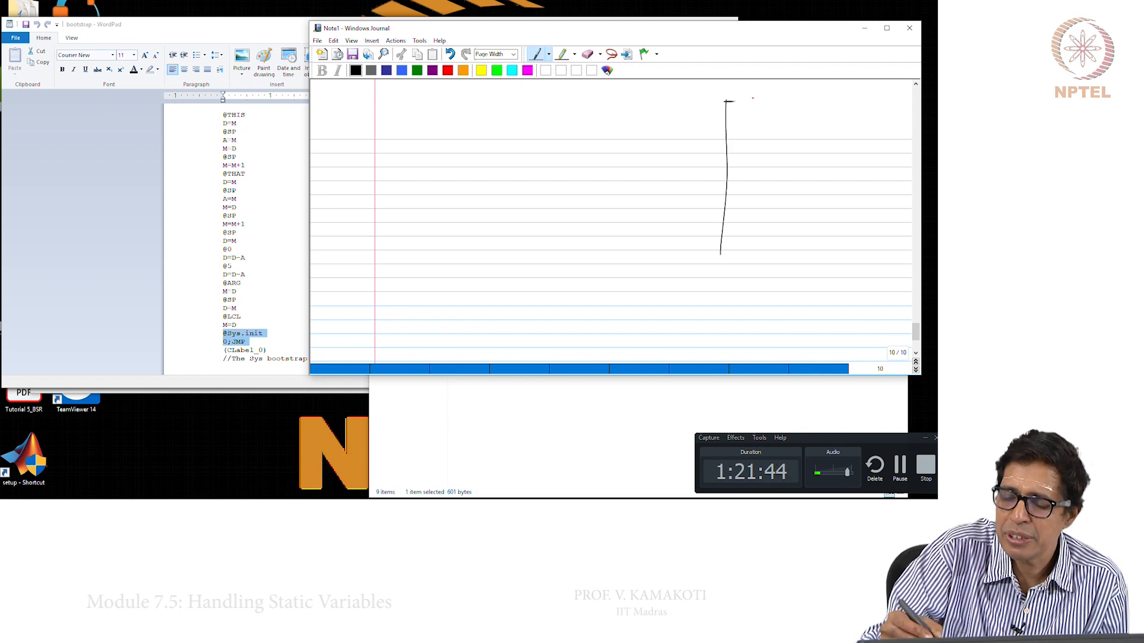
left_click_drag(722, 102, 773, 255)
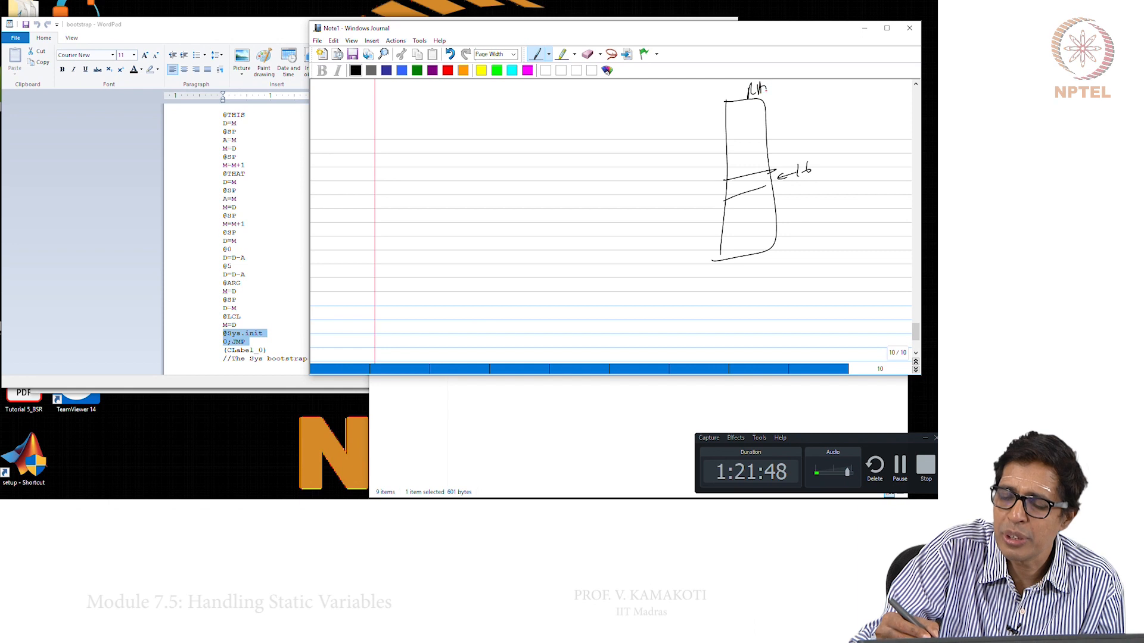
left_click_drag(748, 216, 749, 234)
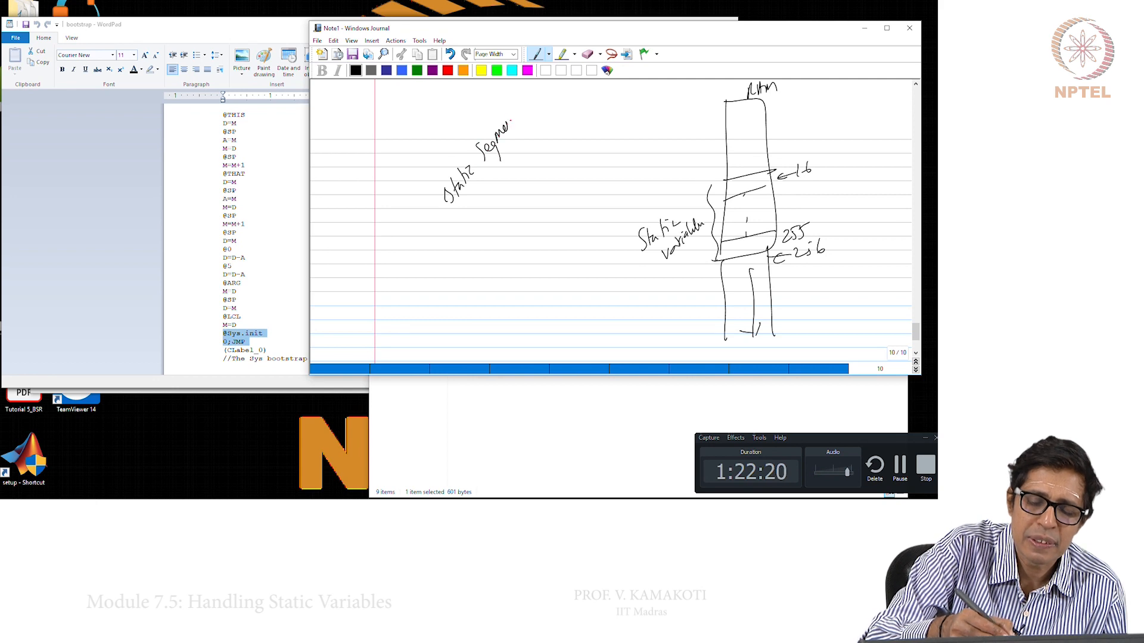
left_click_drag(522, 127, 550, 142)
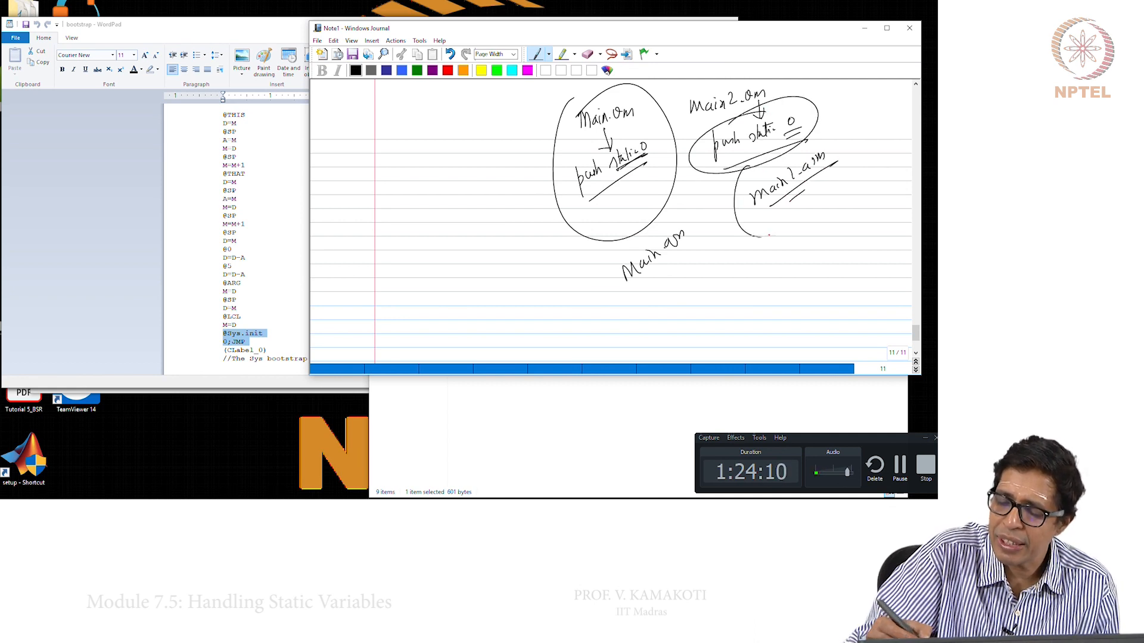
Draw circled file bubbles for Main.asm and Main2.asm, each holding 'push static 0'
left_click_drag(554, 227, 628, 299)
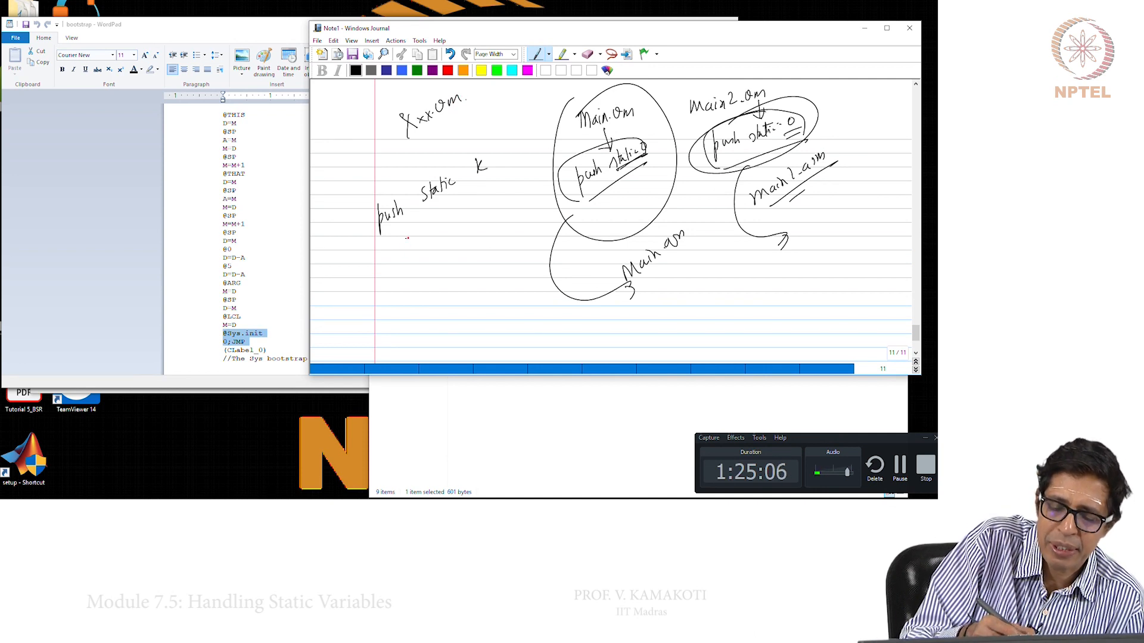
left_click_drag(405, 241, 437, 226)
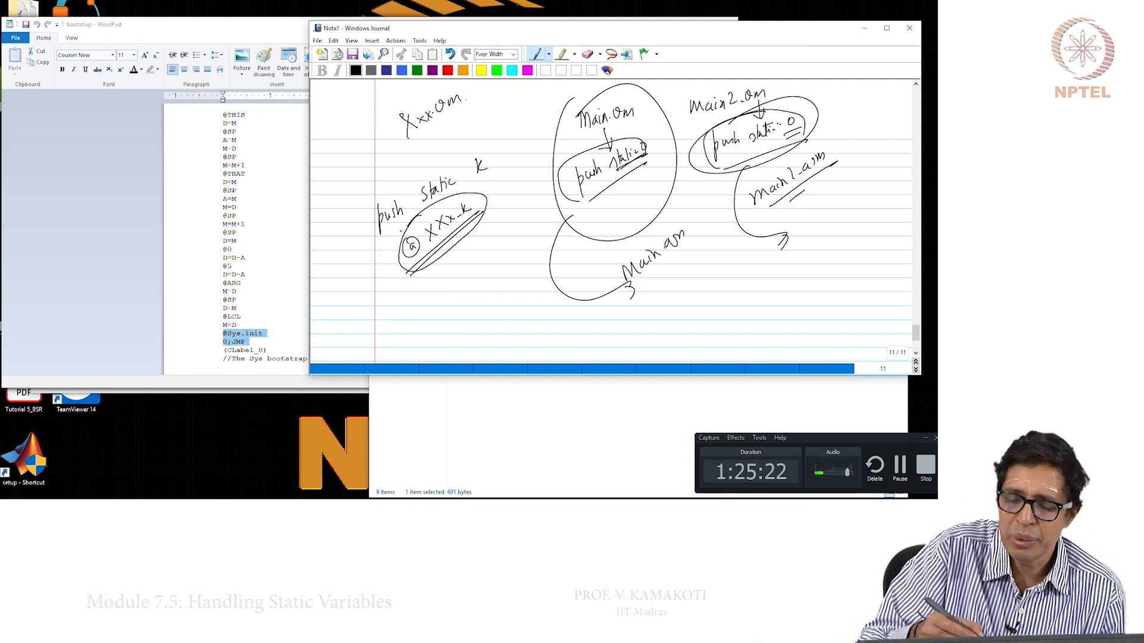
left_click_drag(628, 317, 633, 328)
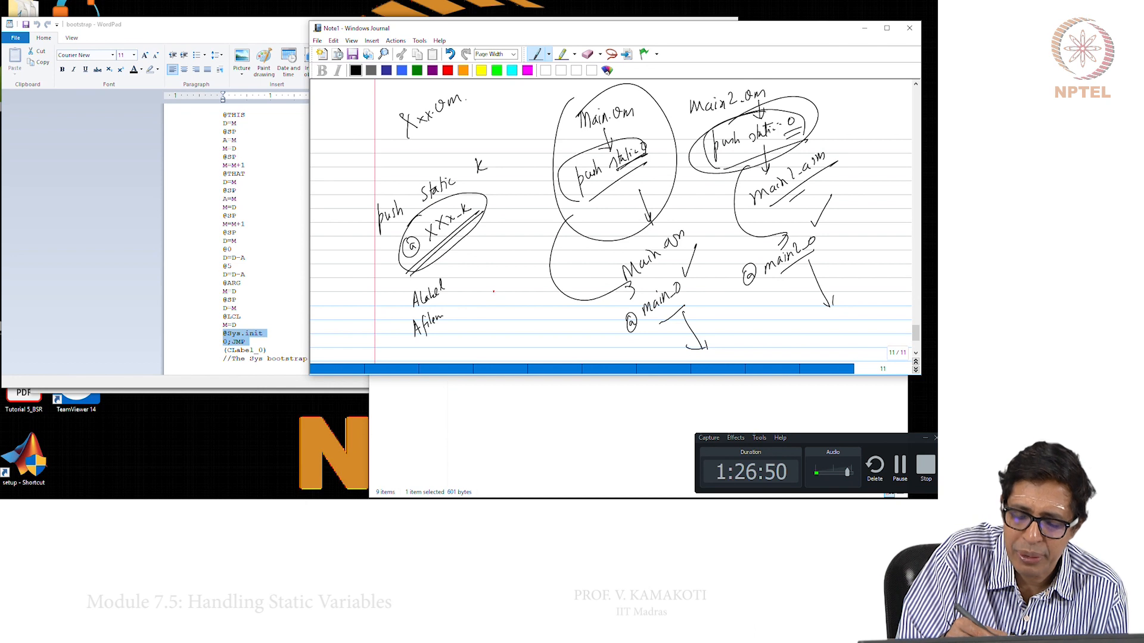
left_click_drag(492, 296, 537, 296)
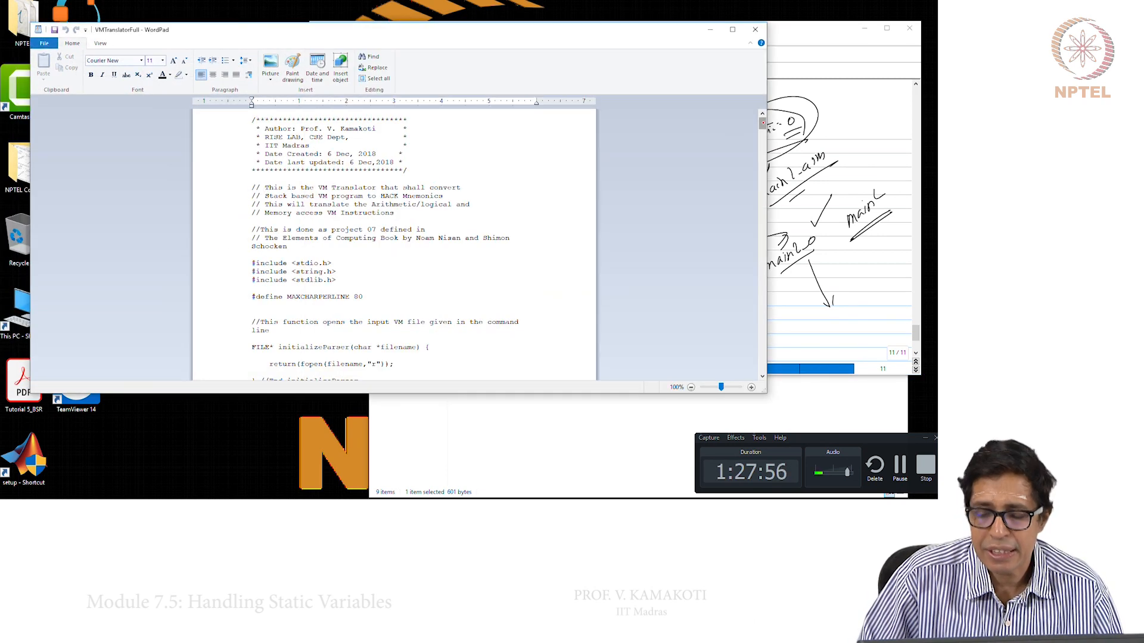
Scroll the VMTranslatorFull source to the Project 8 function-call section and highlight the '(%s)' label format
scroll("down", 3)
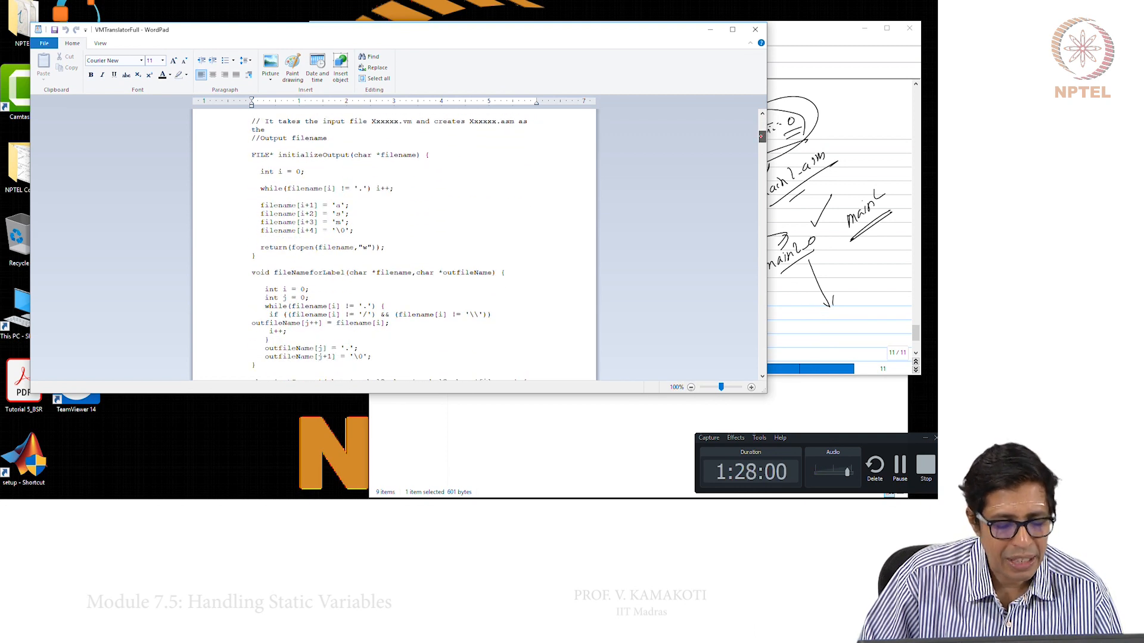
scroll("down", 3)
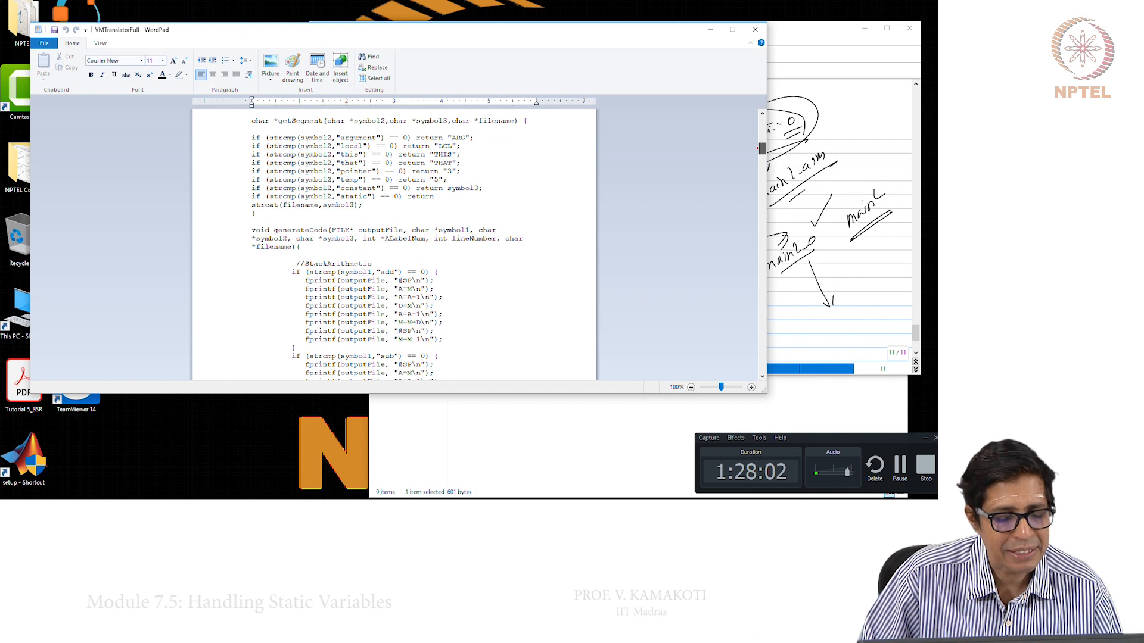
scroll("down", 3)
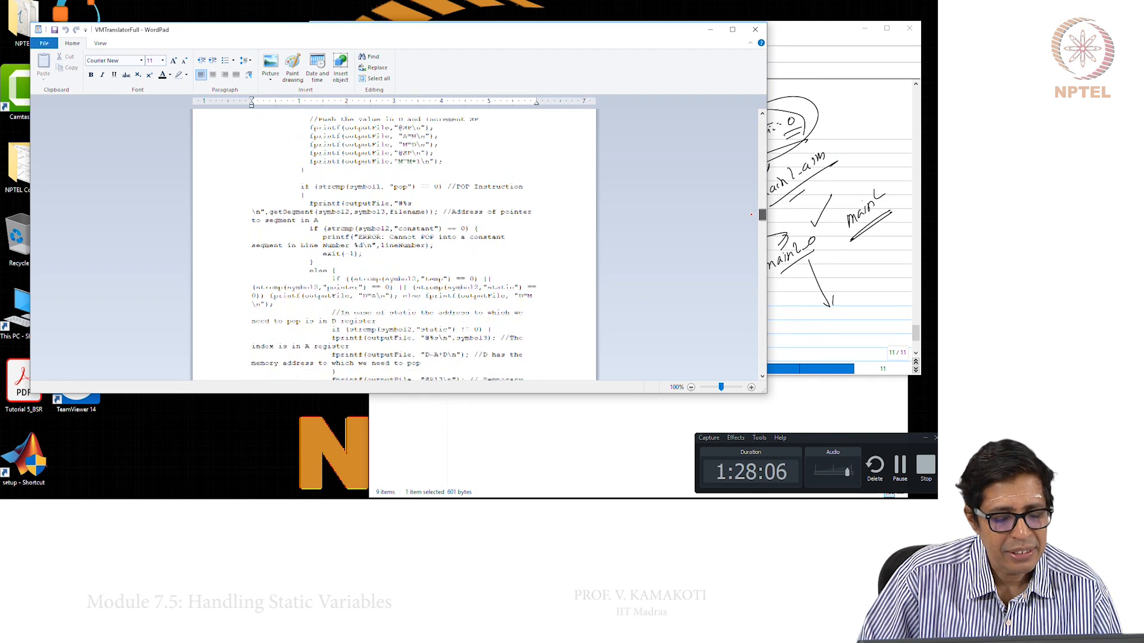
scroll("down", 3)
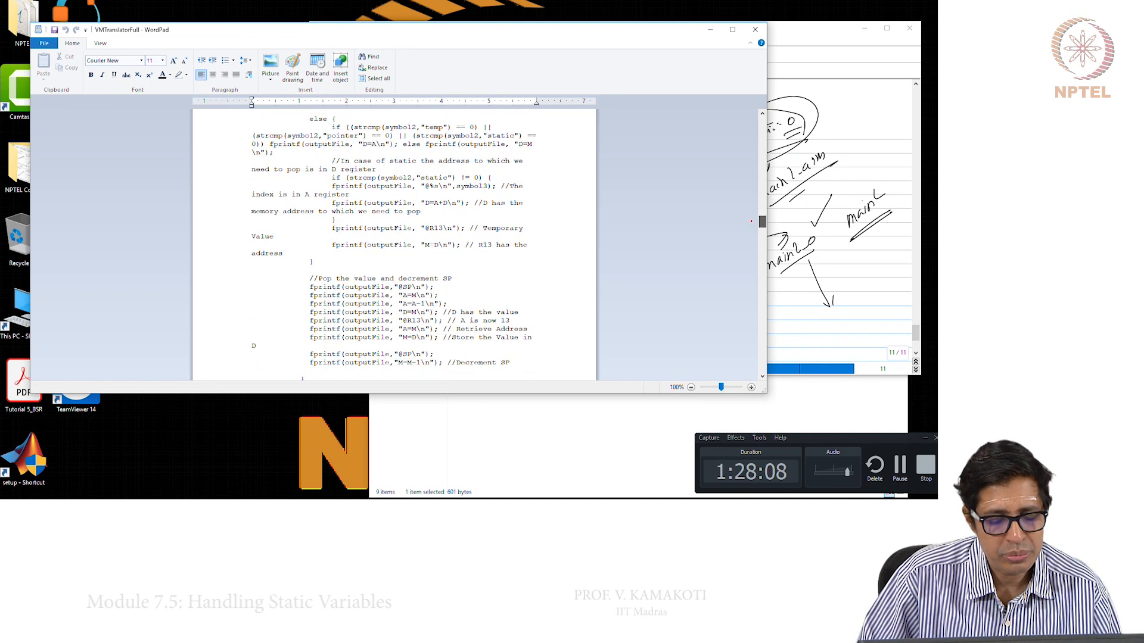
scroll("down", 3)
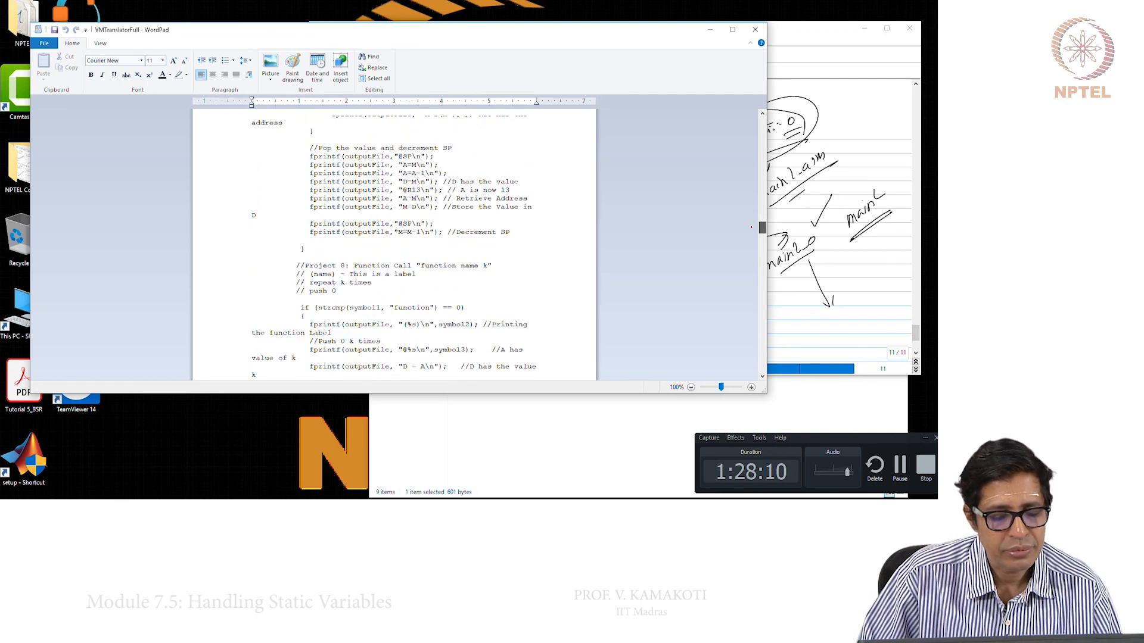
scroll("down", 3)
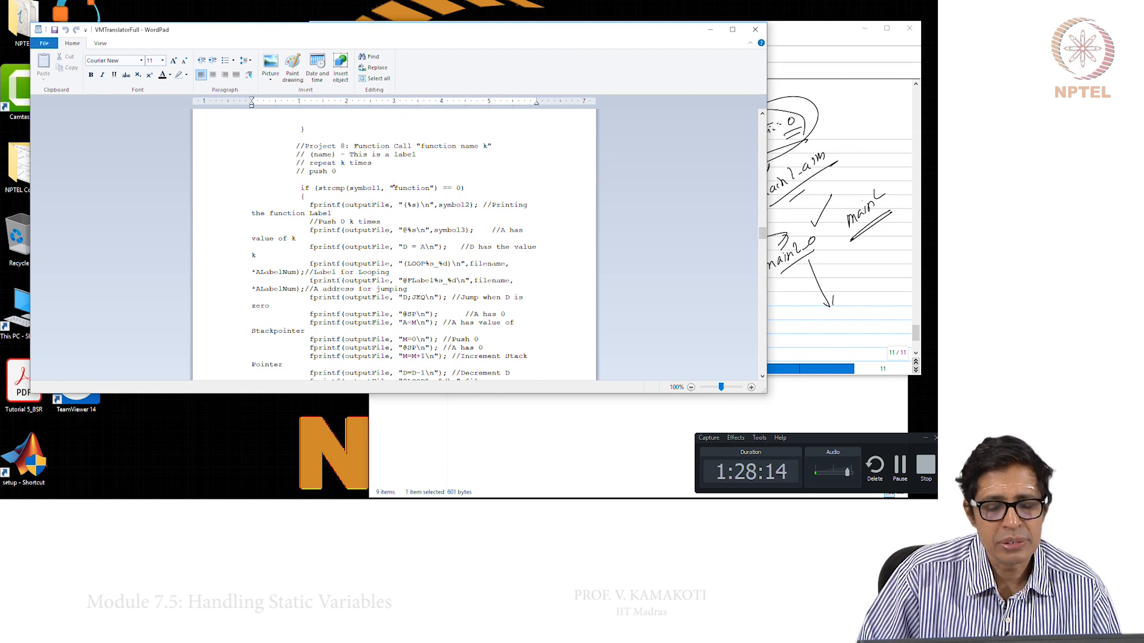
double_click(410, 188)
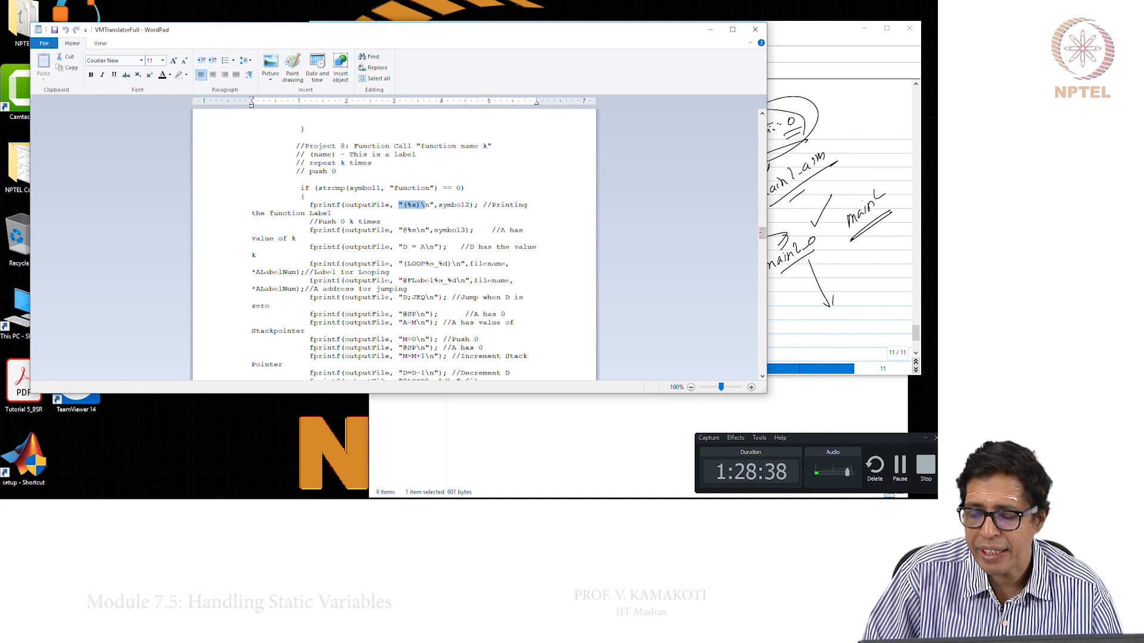
scroll("down", 3)
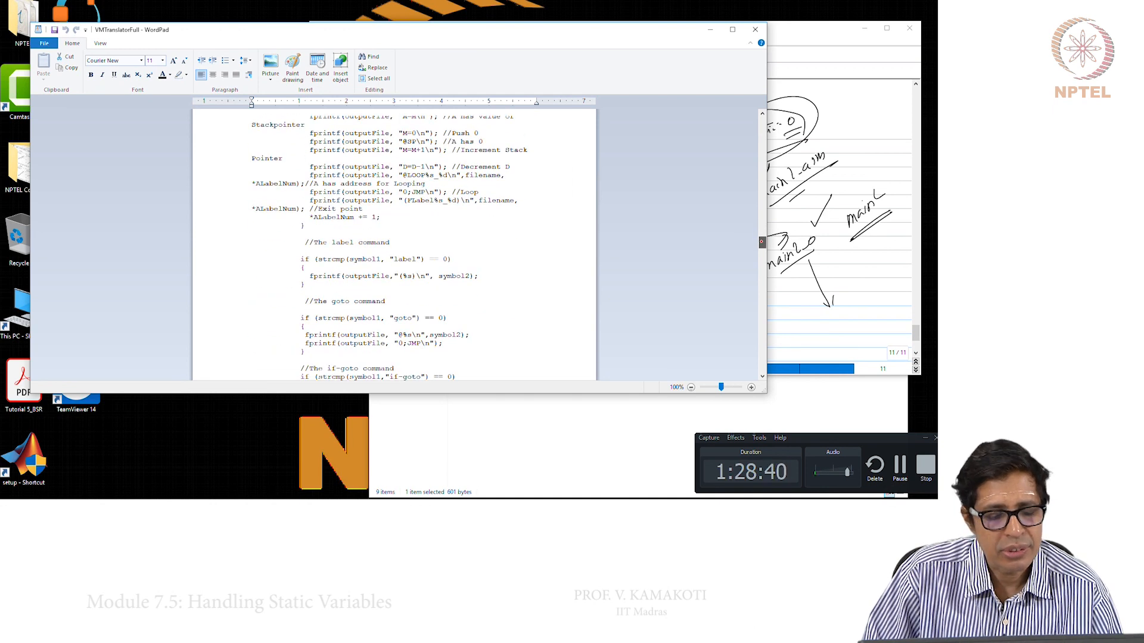
scroll("down", 3)
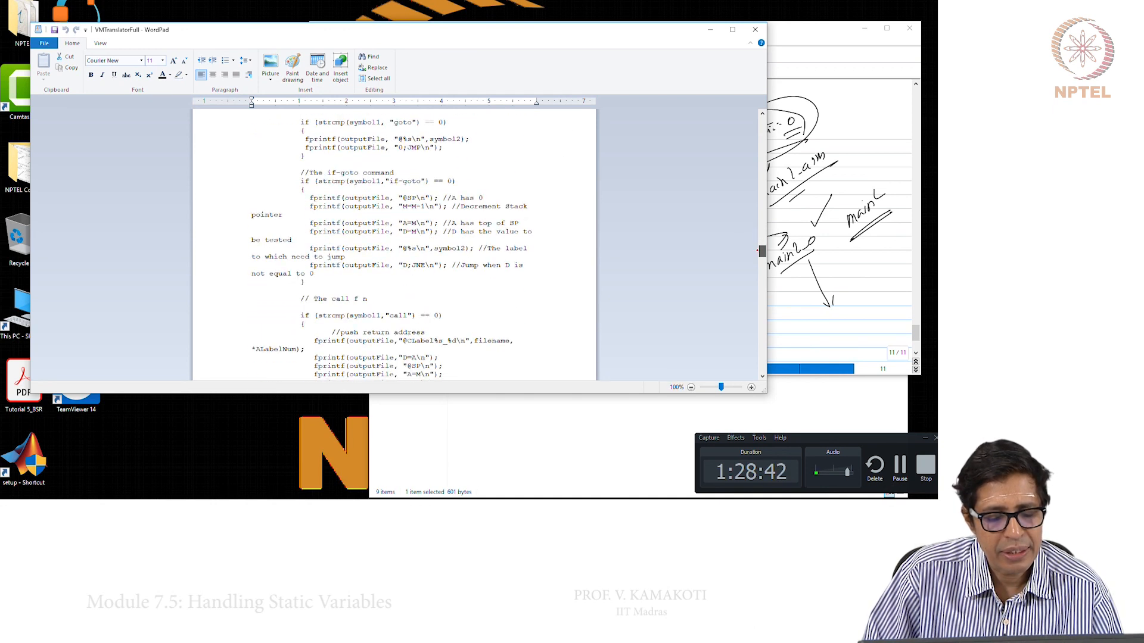
scroll("down", 3)
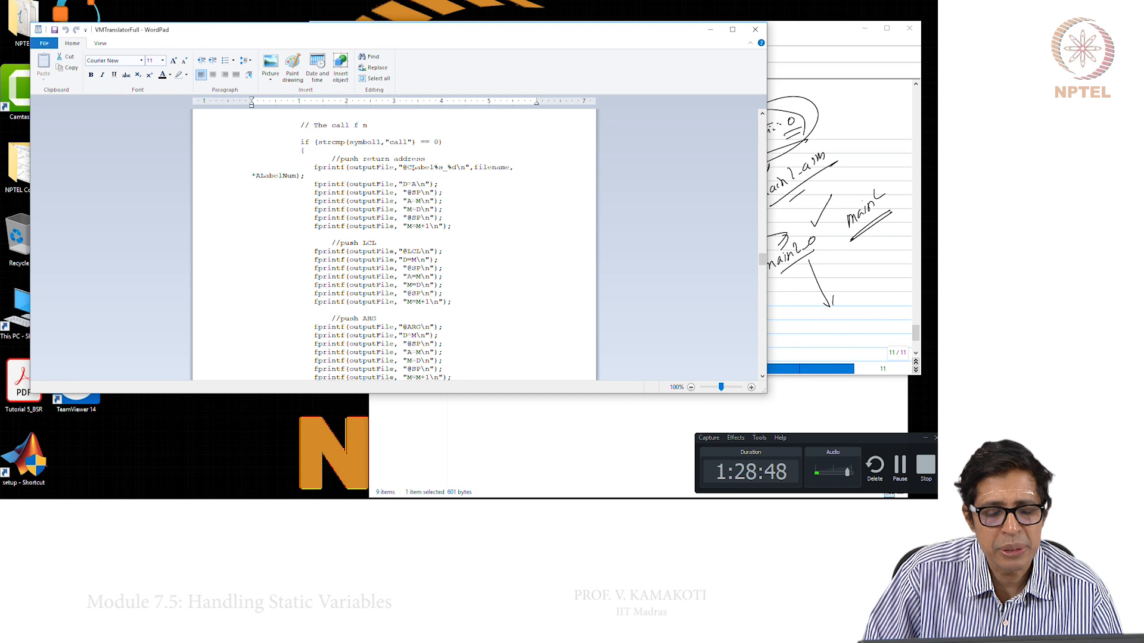
double_click(423, 167)
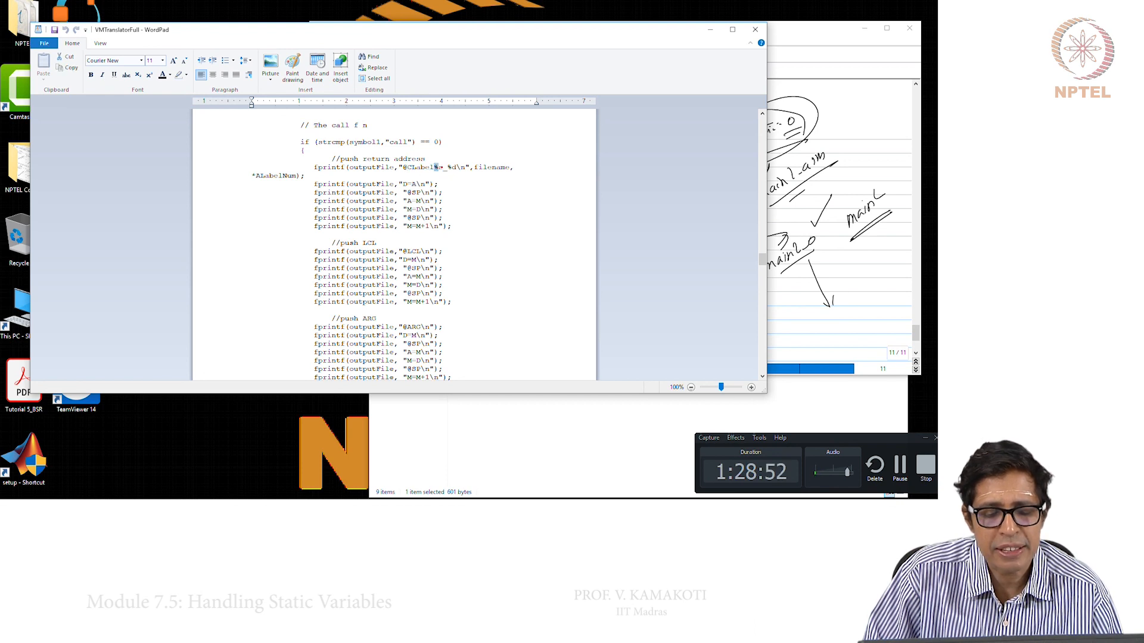
double_click(491, 167)
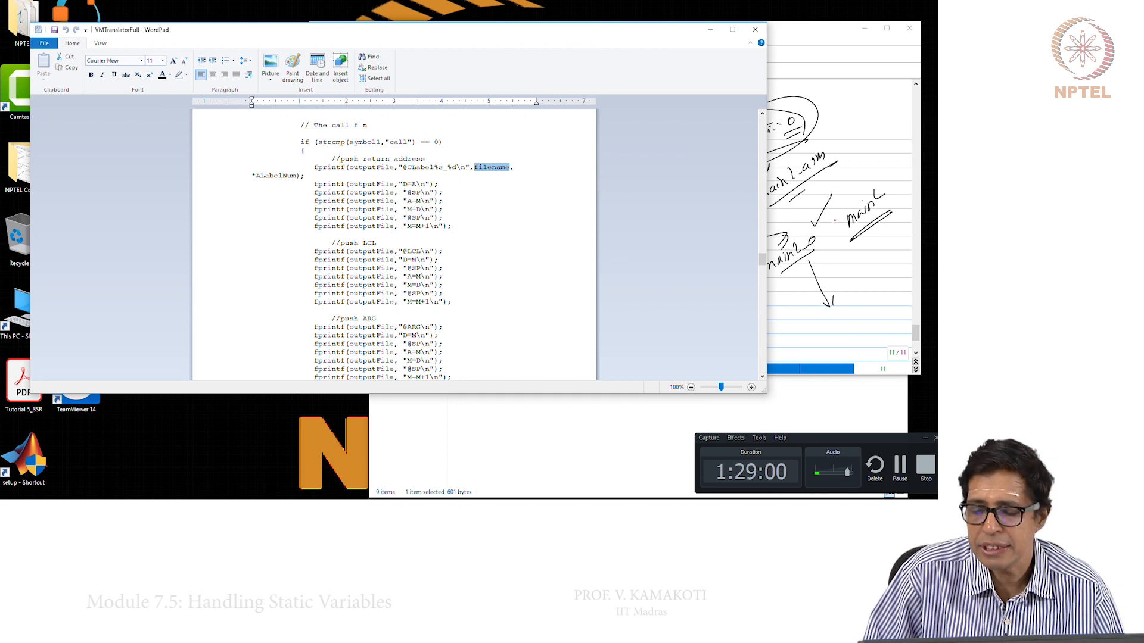
scroll("down", 3)
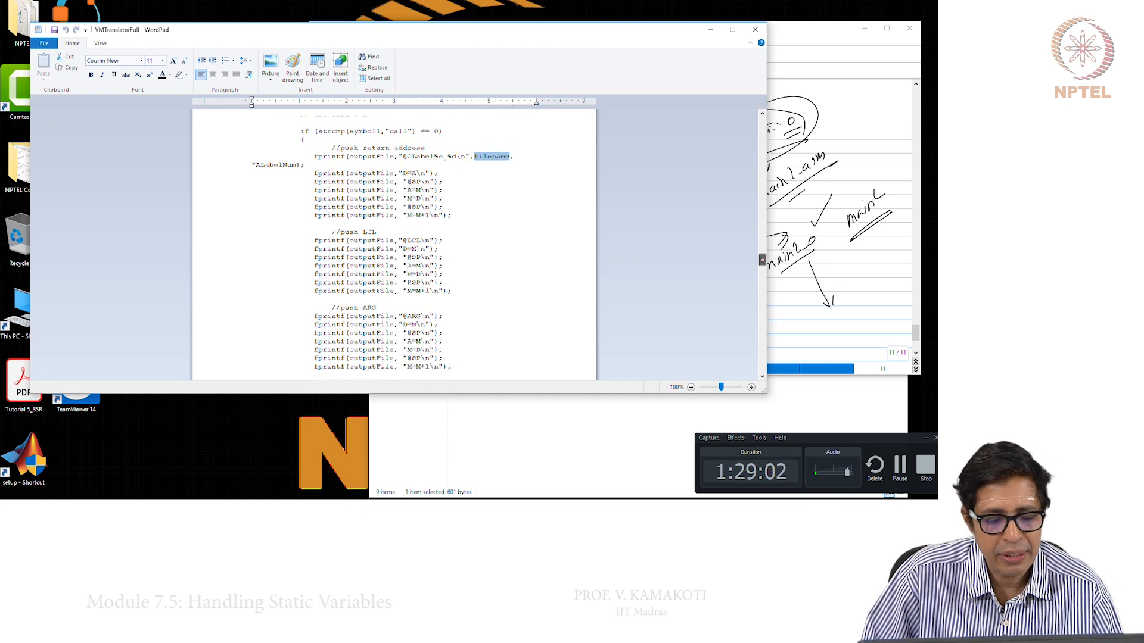
scroll("down", 3)
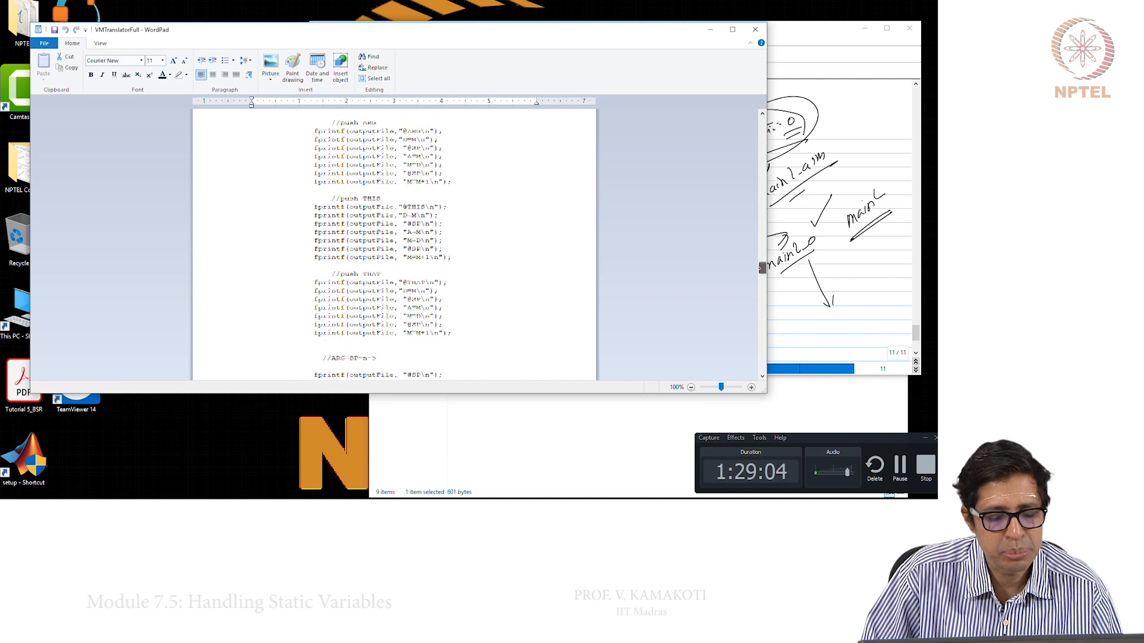
scroll("down", 3)
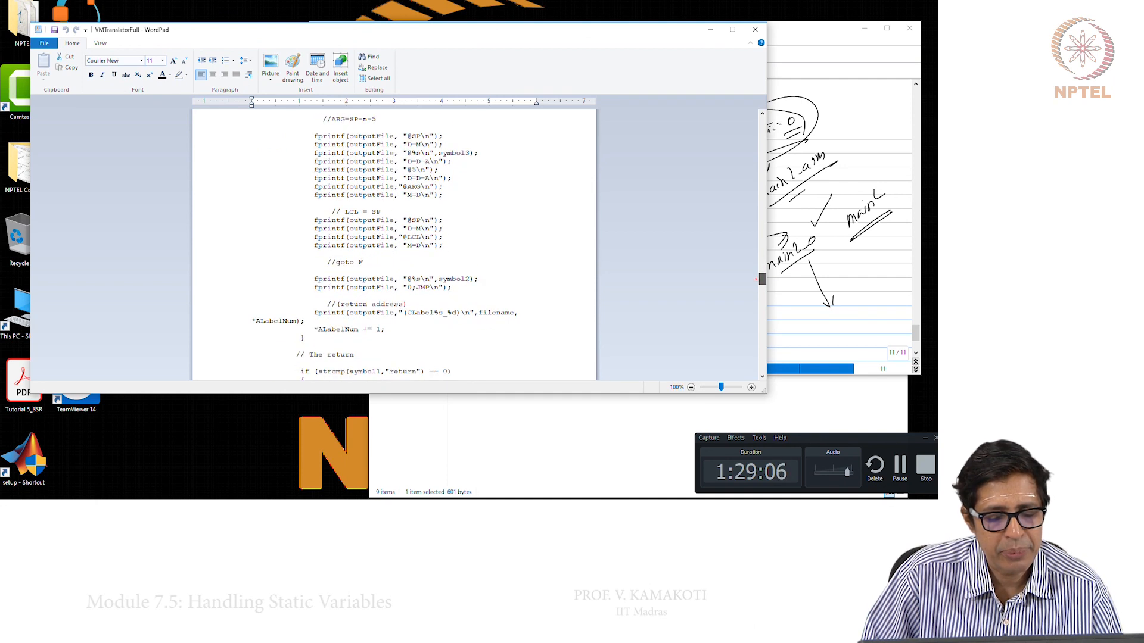
scroll("down", 3)
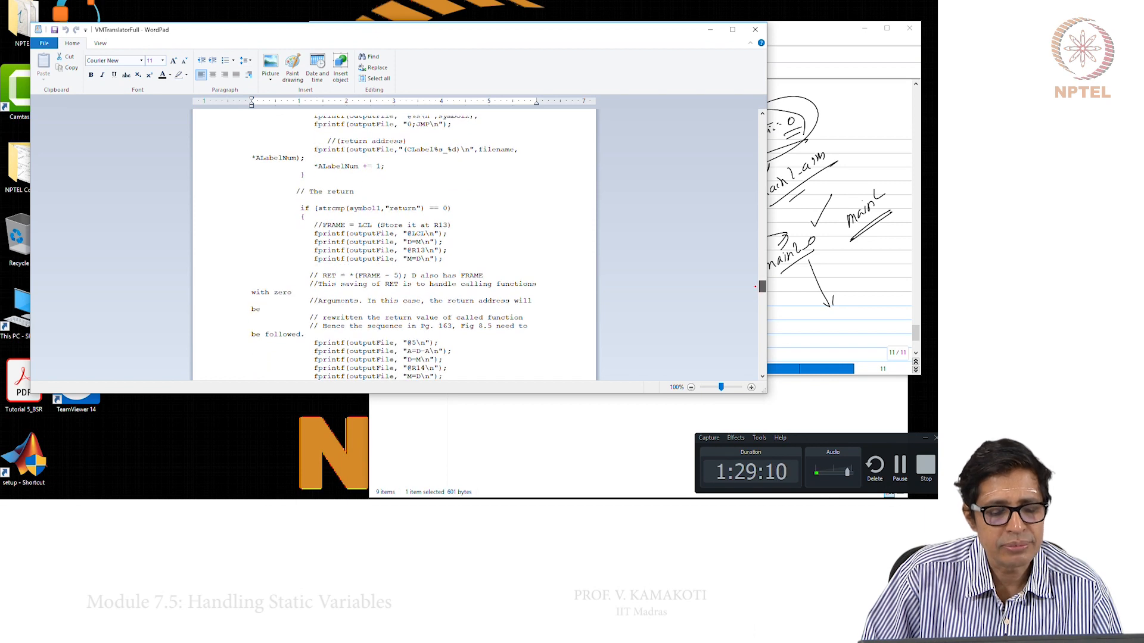
scroll("down", 3)
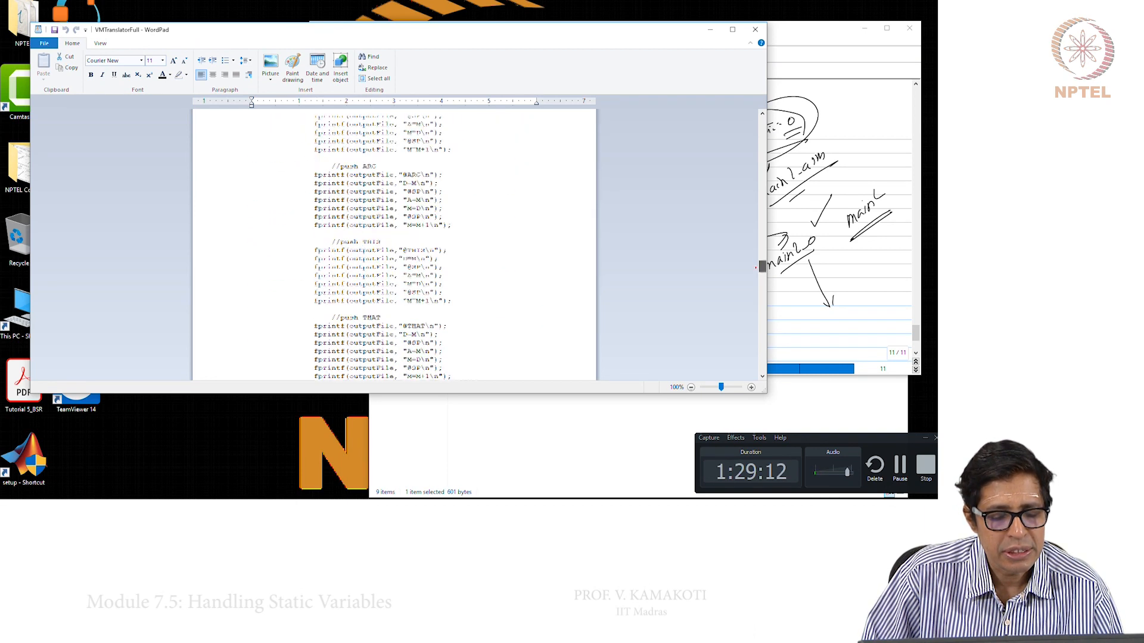
scroll("down", 3)
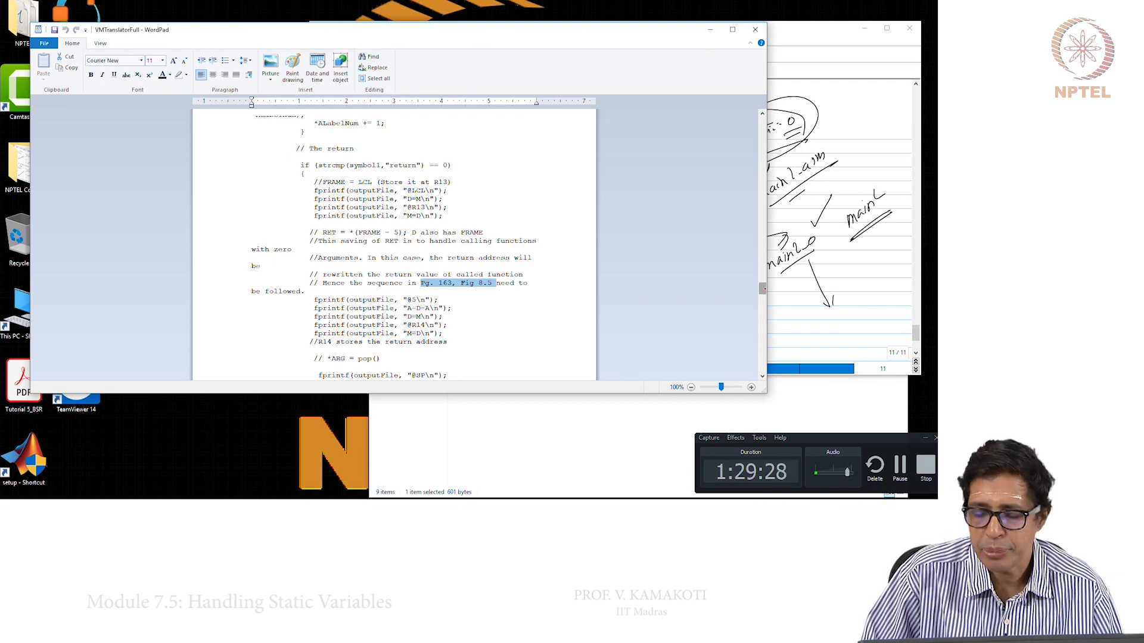
scroll("down", 3)
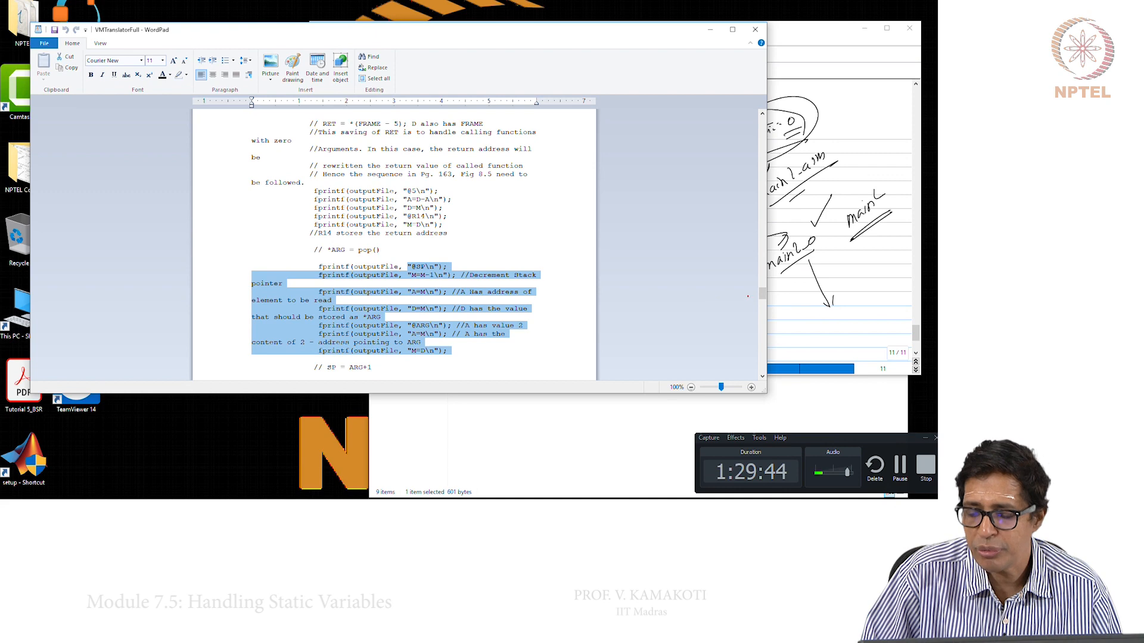
scroll("down", 3)
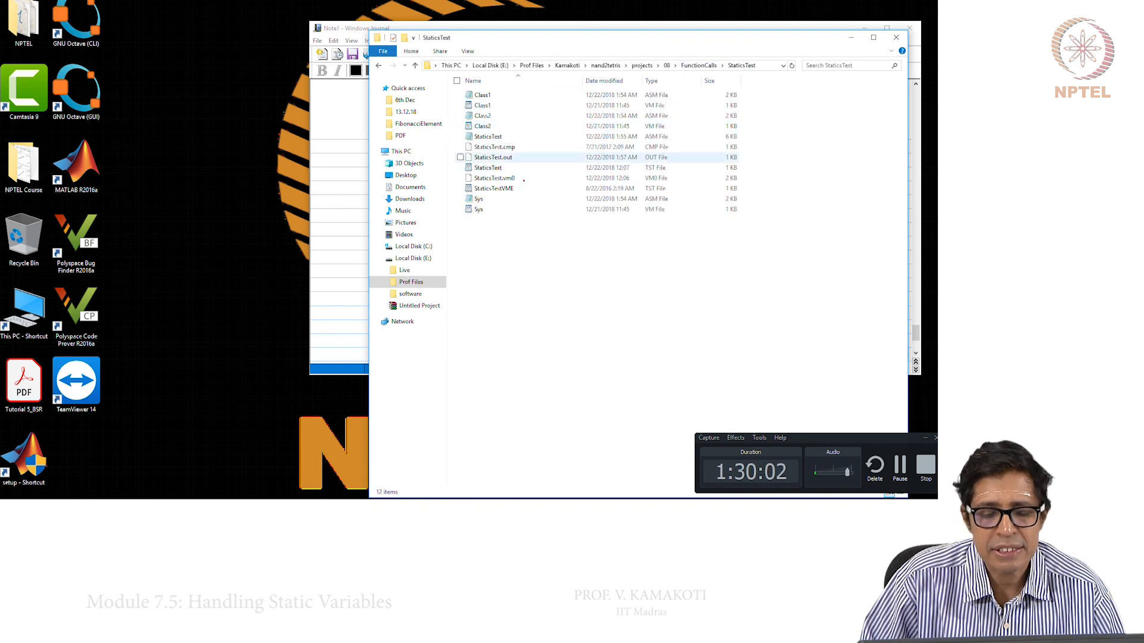
mouse_move(479, 209)
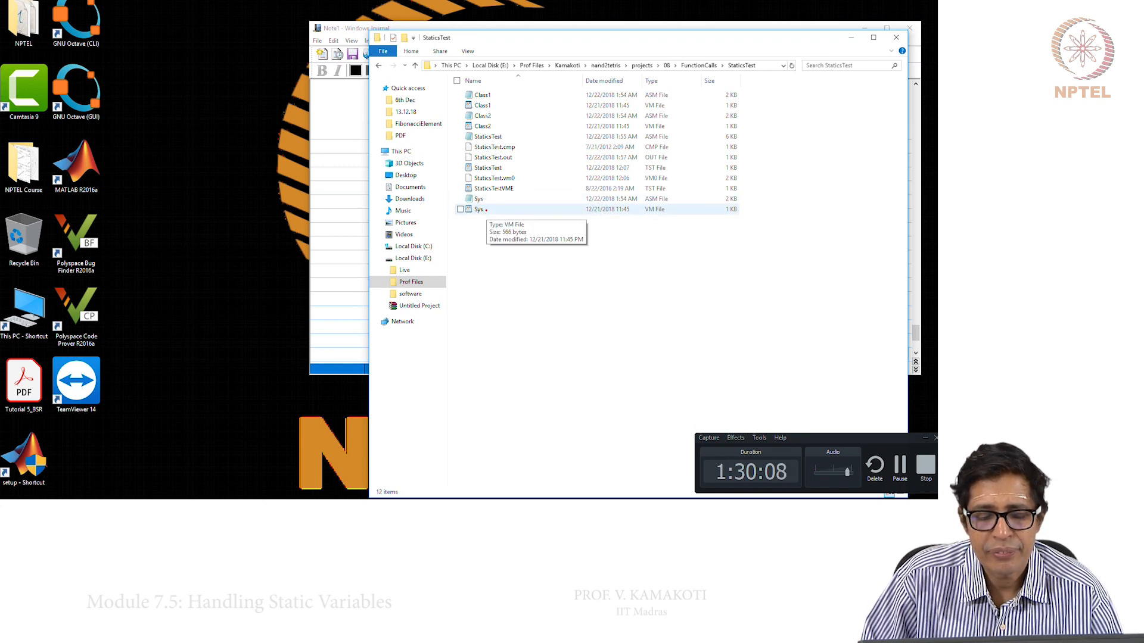
Open Sys.vm from the StaticsTest folder in WordPad
double_click(479, 208)
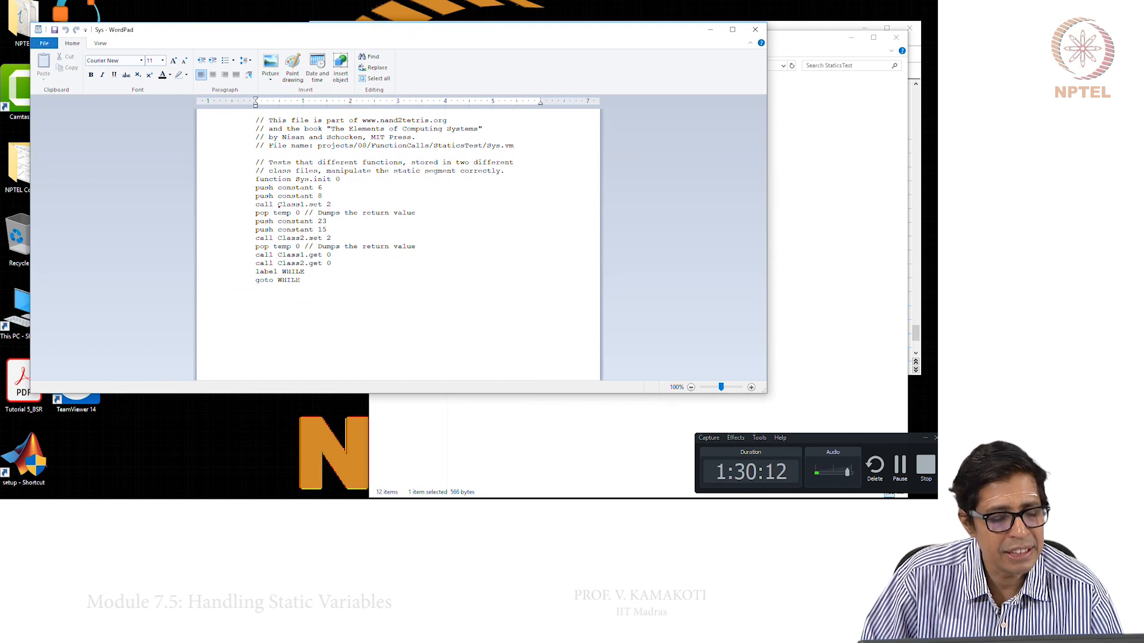
Review Sys.vm's class calls, then view Class1.vm and Class2.vm and return to the StaticsTest folder
double_click(289, 204)
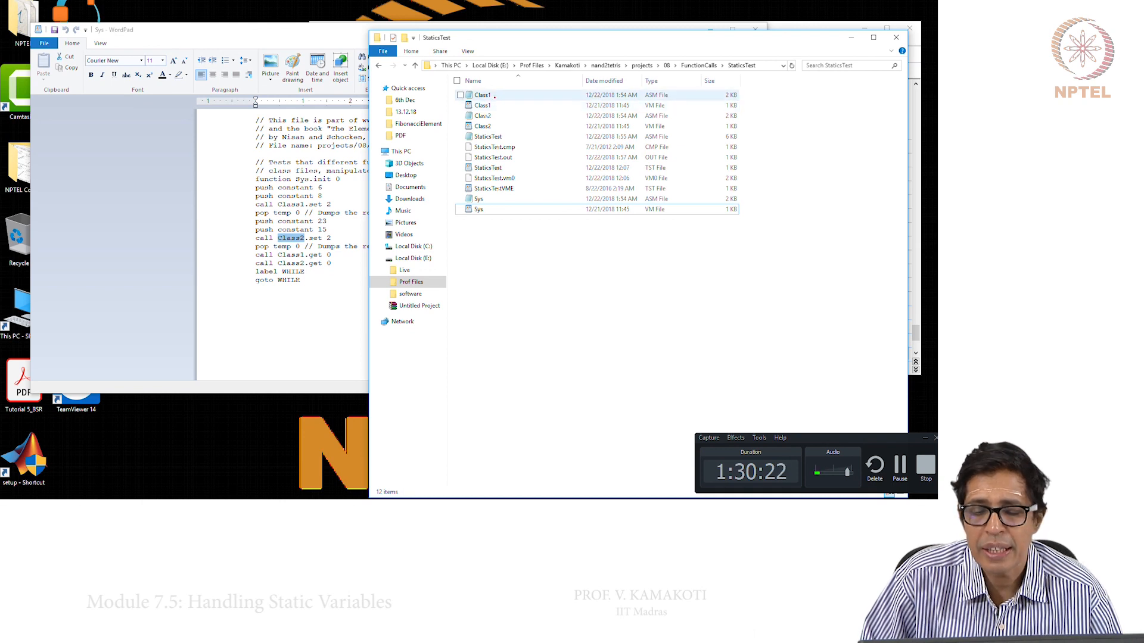
double_click(482, 105)
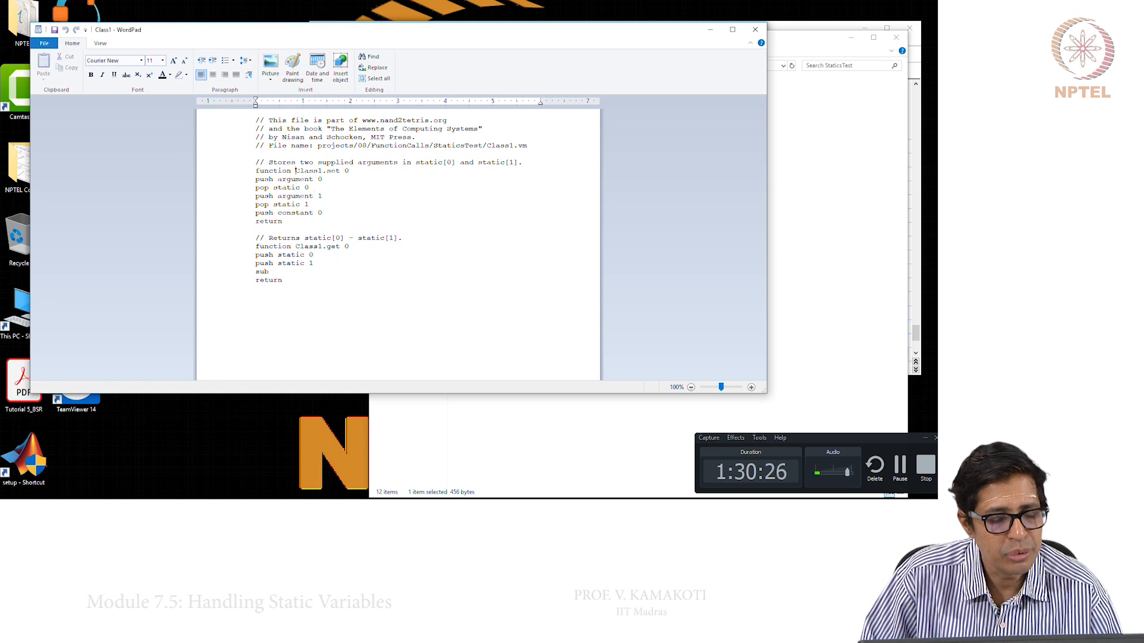
double_click(313, 171)
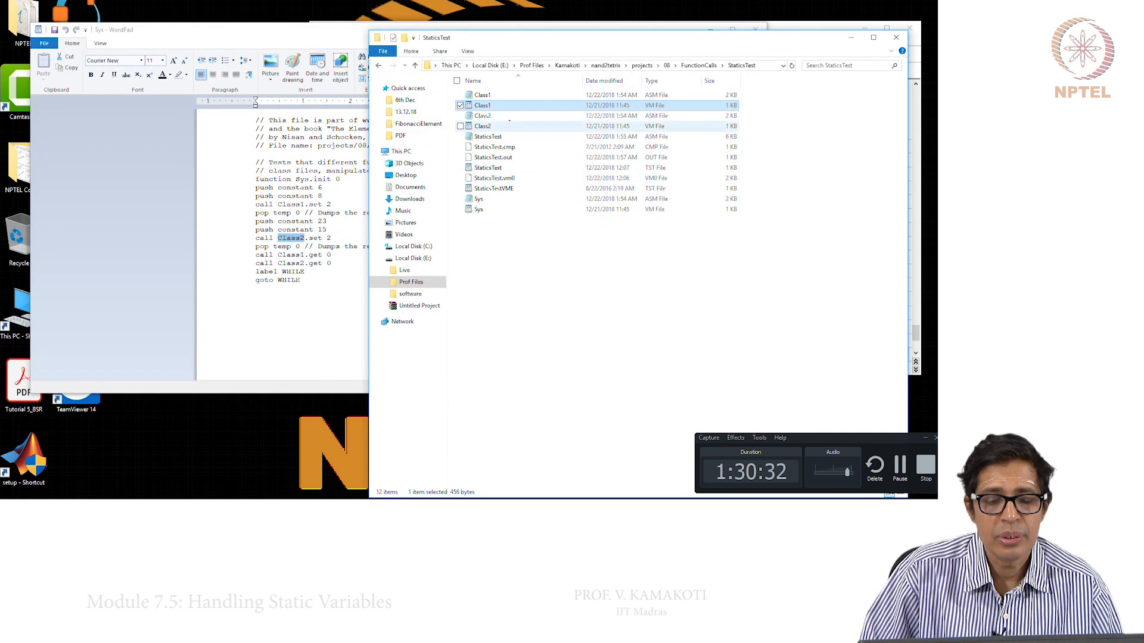
double_click(482, 127)
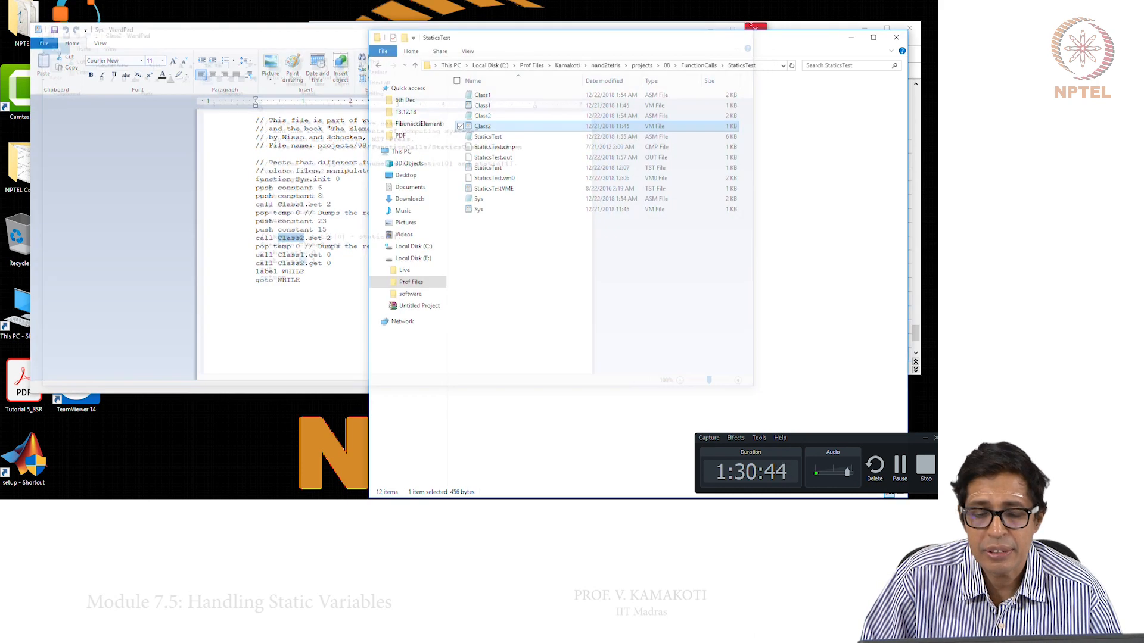
left_click(482, 104)
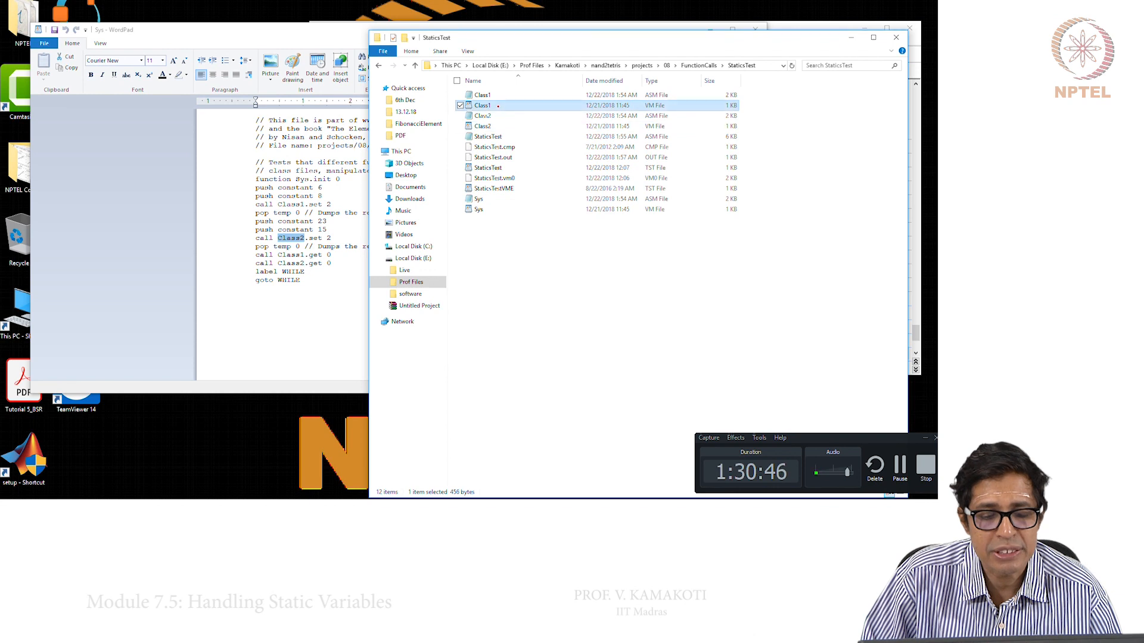
double_click(483, 105)
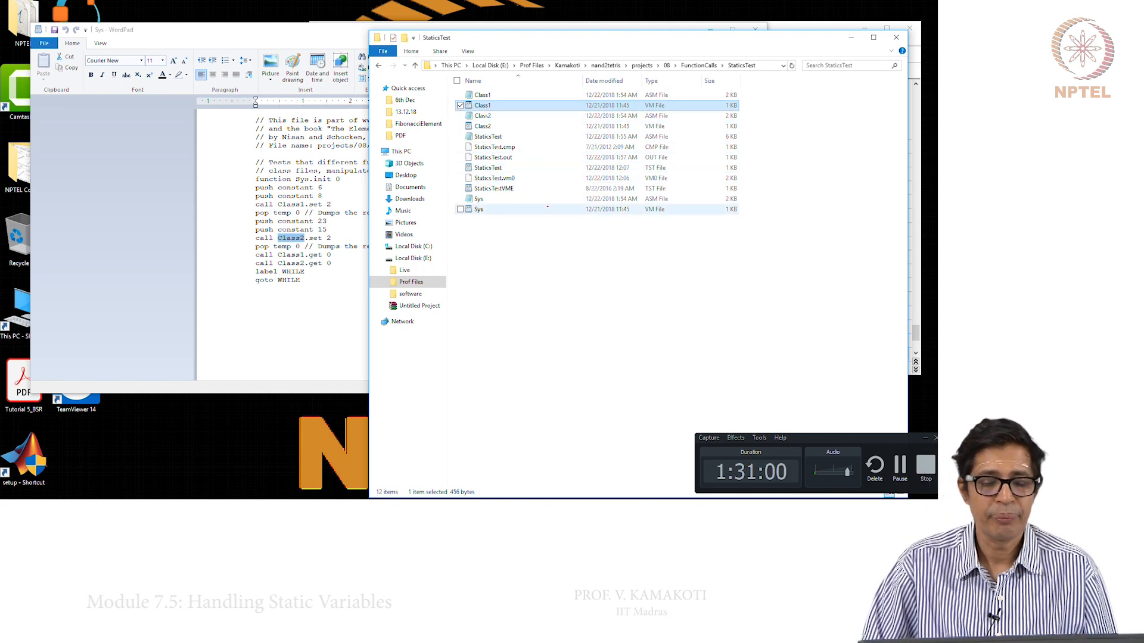
mouse_move(479, 208)
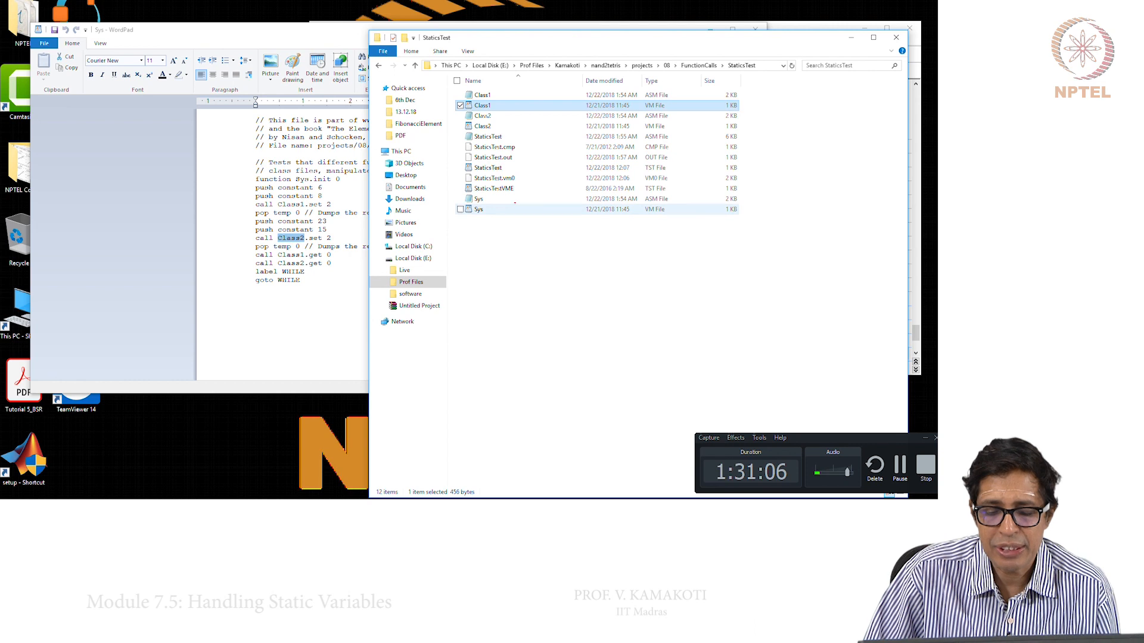
mouse_move(519, 209)
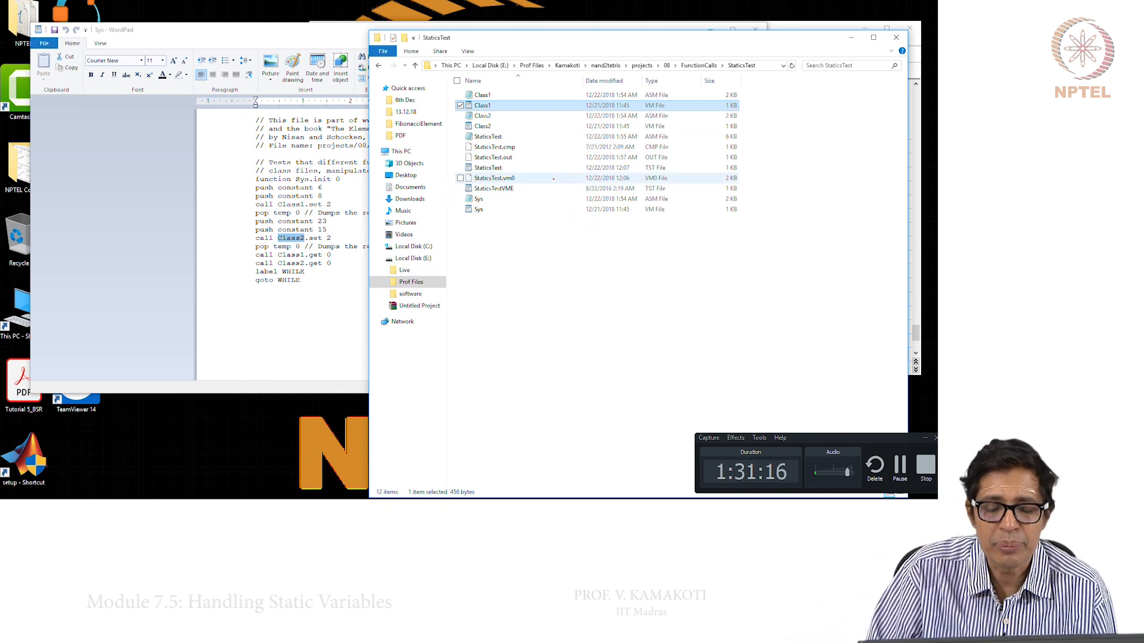
mouse_move(495, 209)
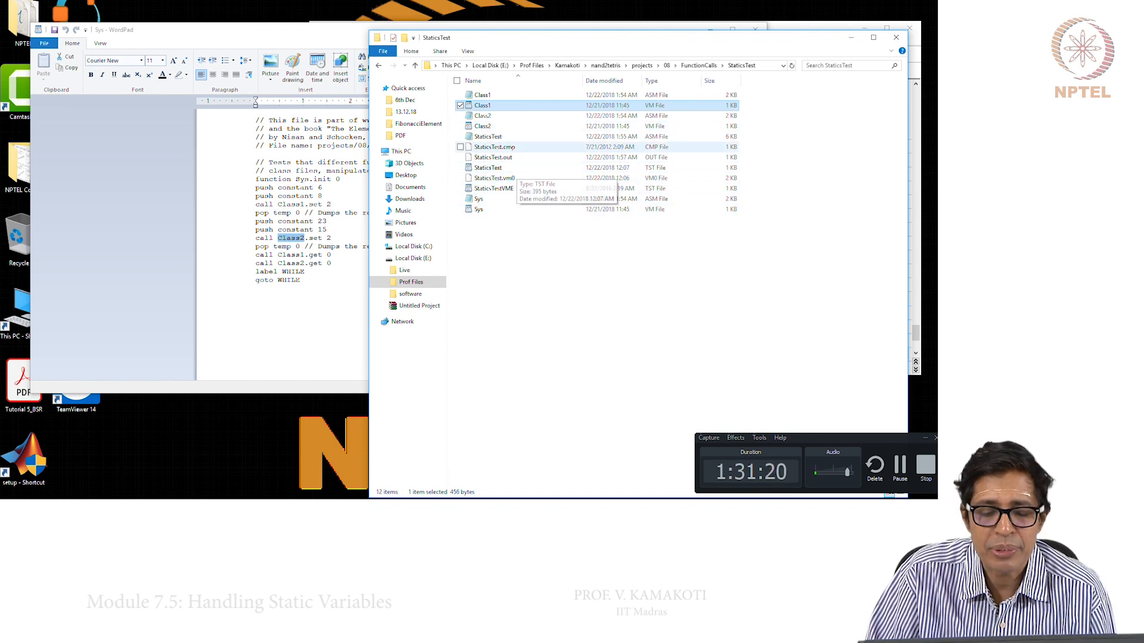
right_click(486, 136)
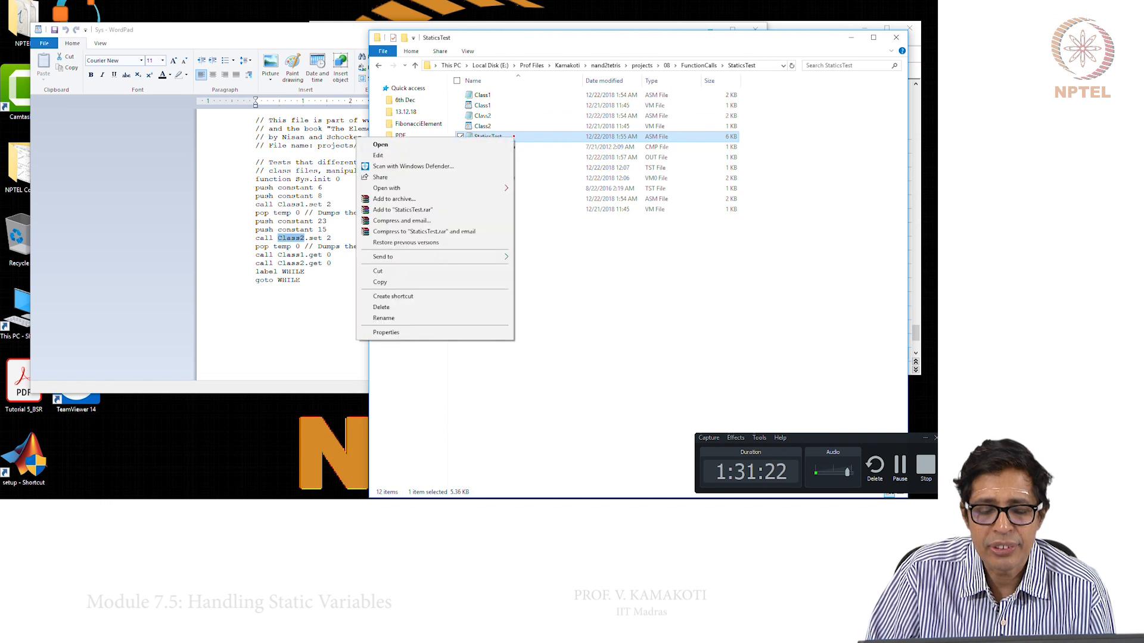
mouse_move(415, 165)
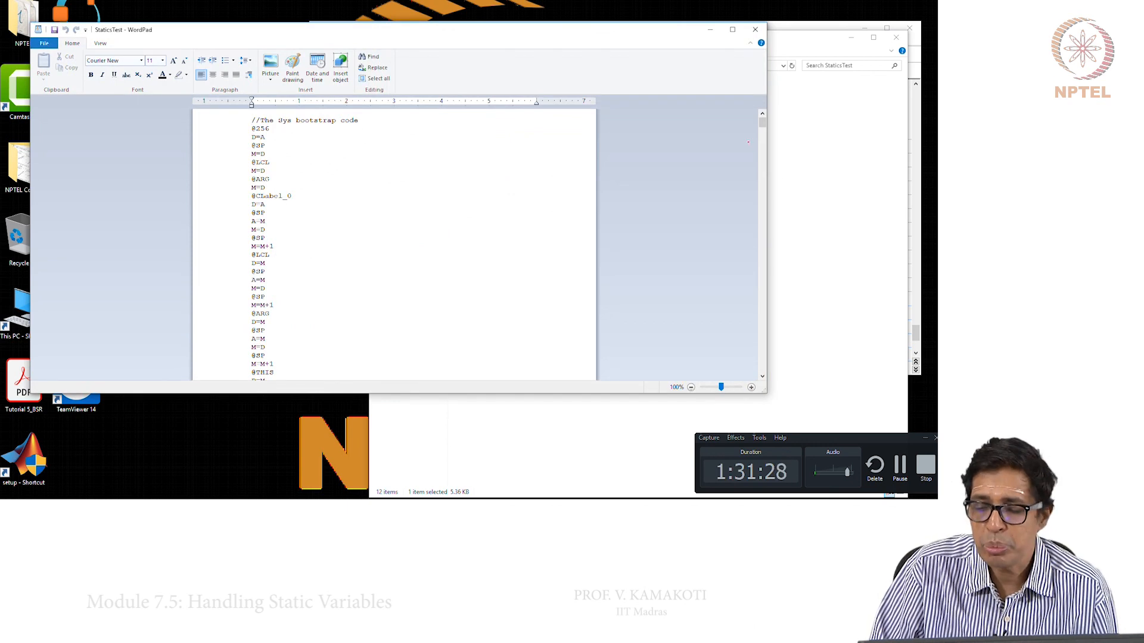
scroll("down", 3)
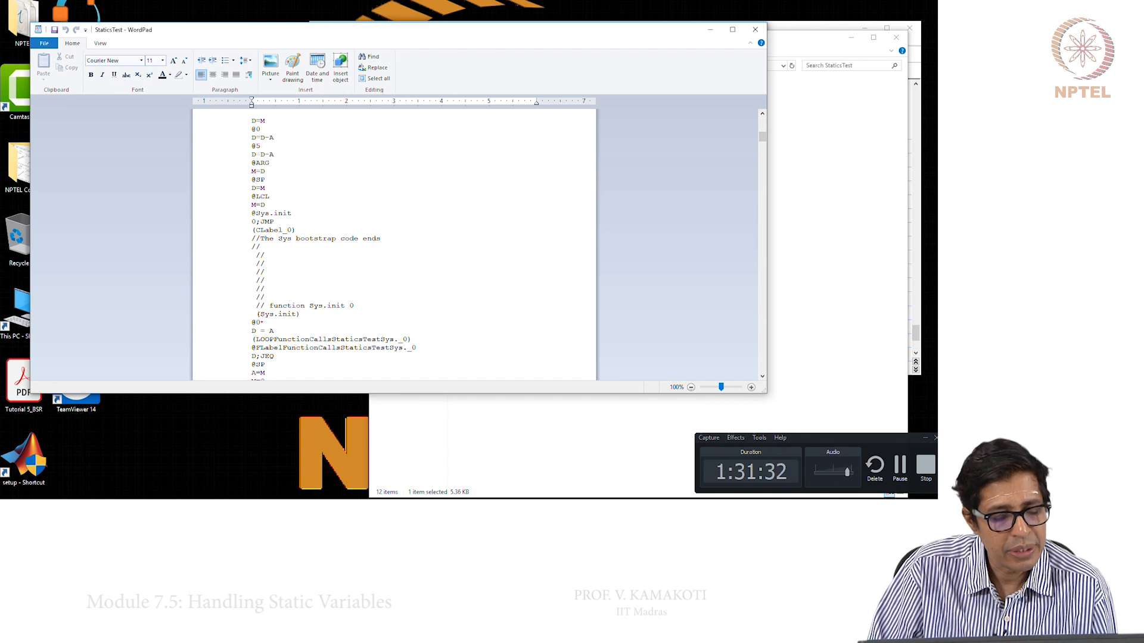
left_click_drag(269, 305, 356, 305)
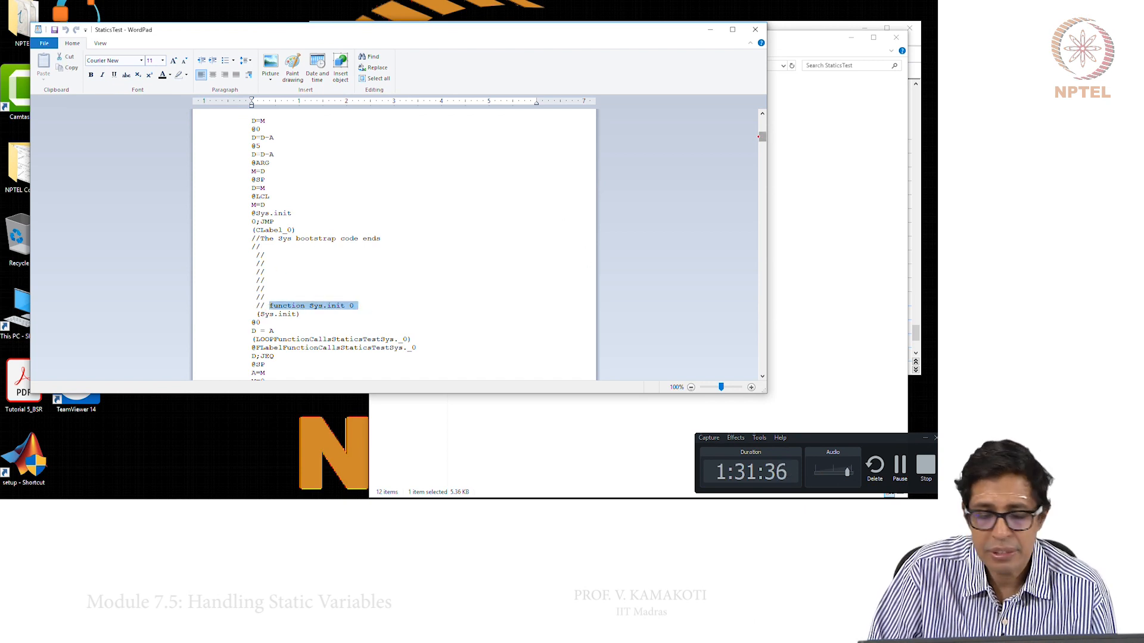
scroll("down", 3)
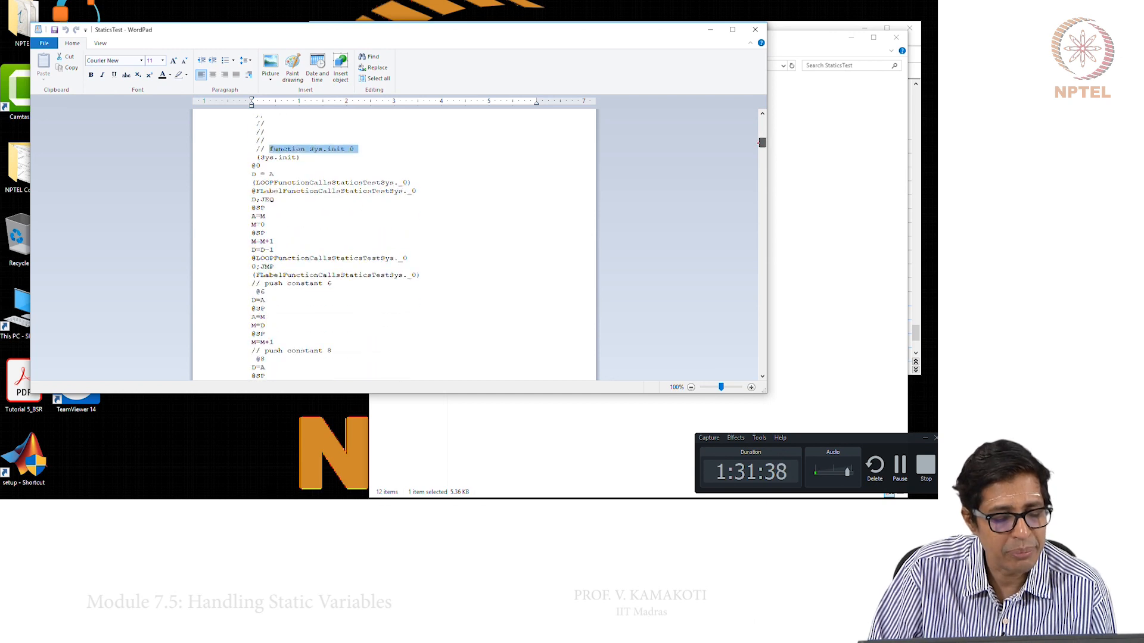
scroll("down", 3)
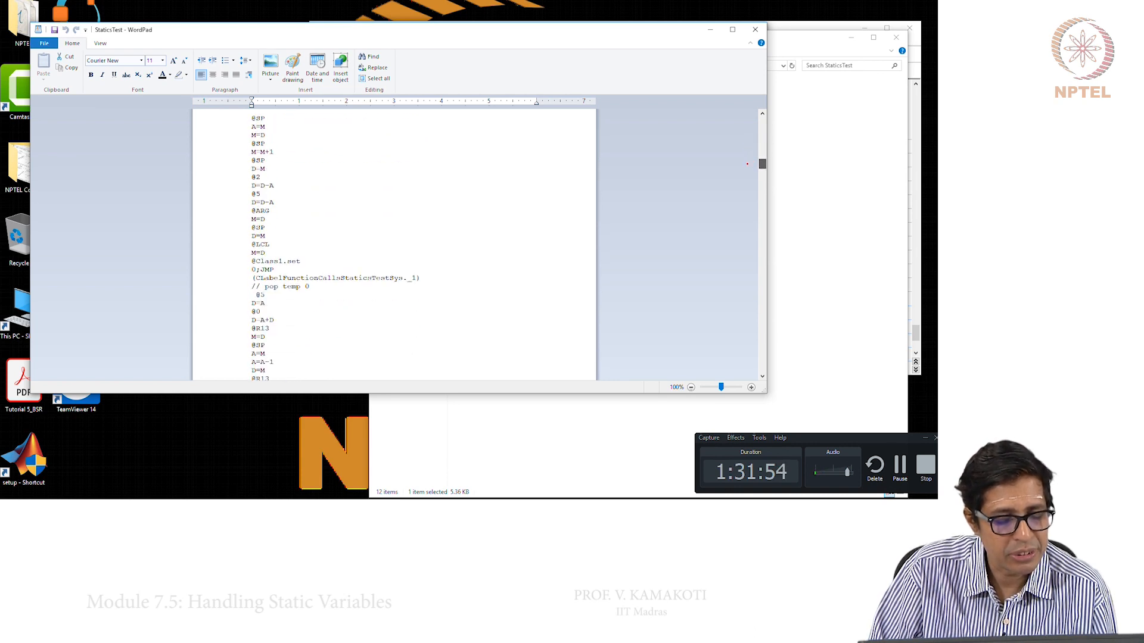
scroll("down", 3)
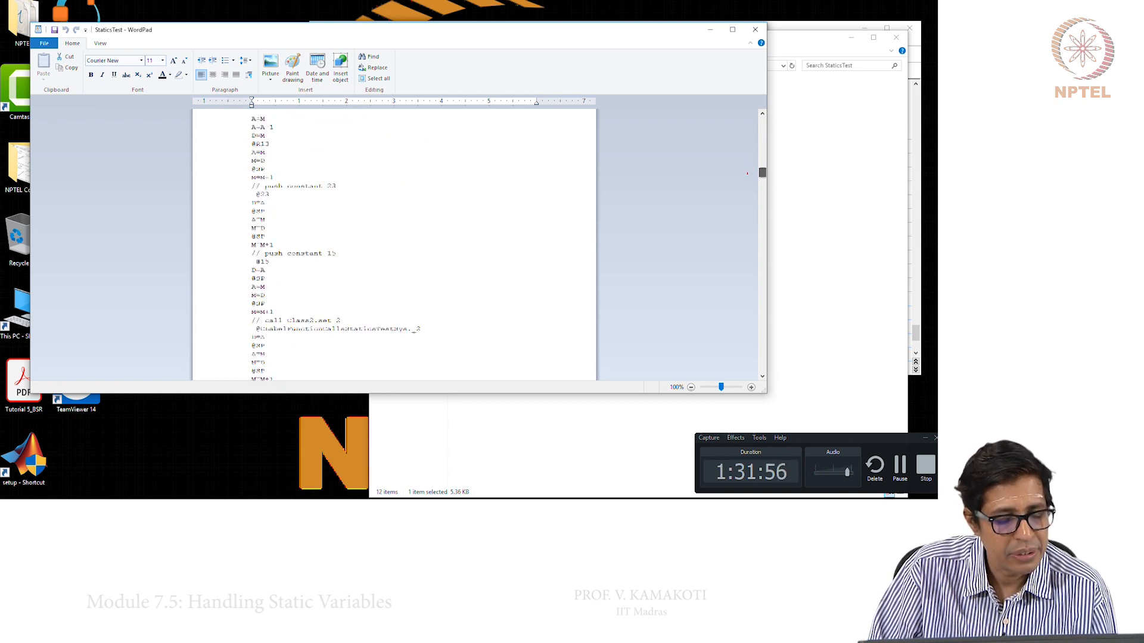
scroll("down", 3)
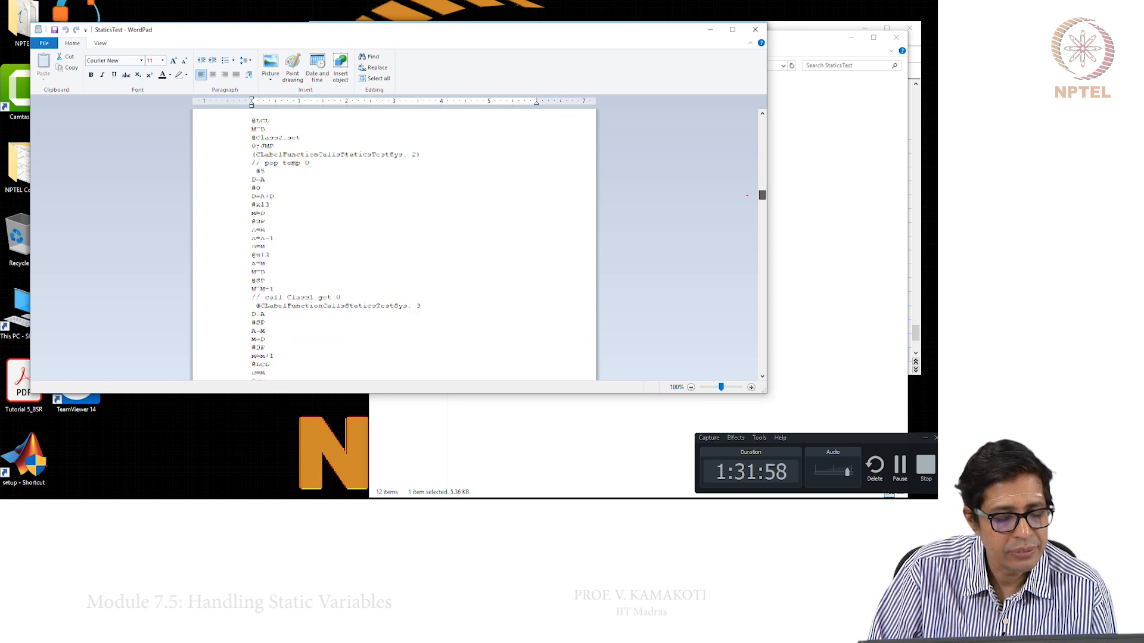
scroll("down", 3)
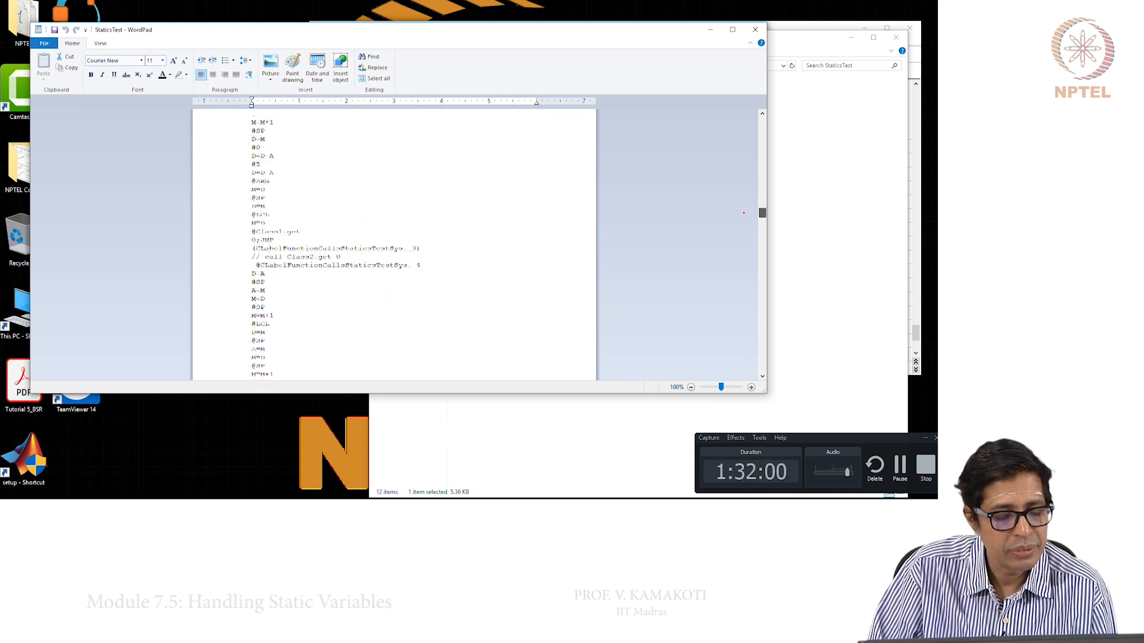
scroll("down", 3)
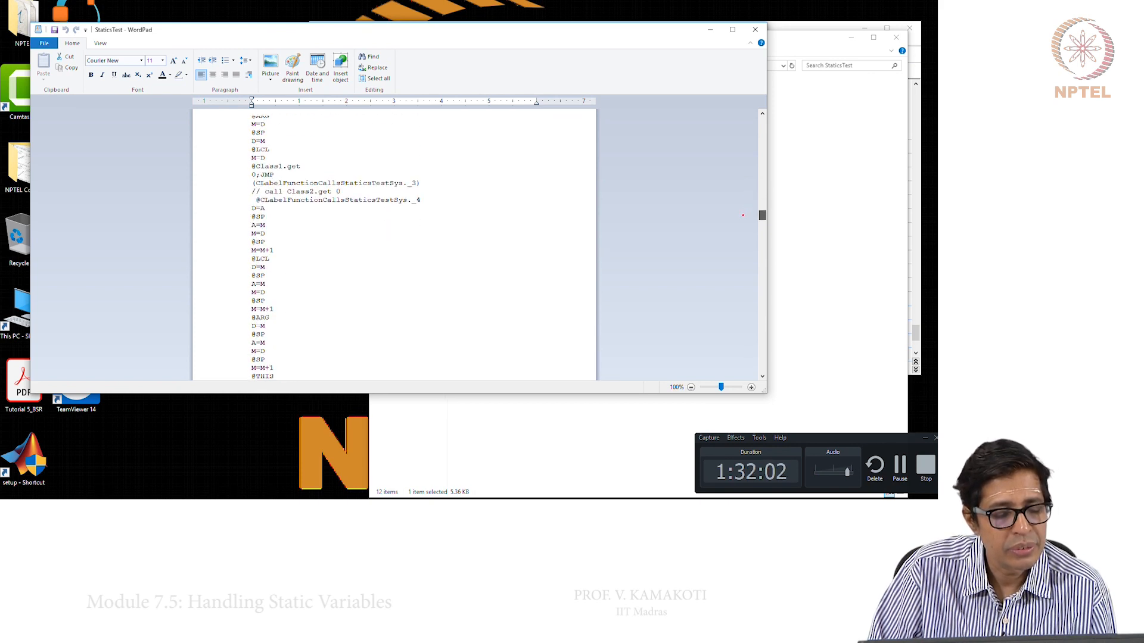
scroll("down", 3)
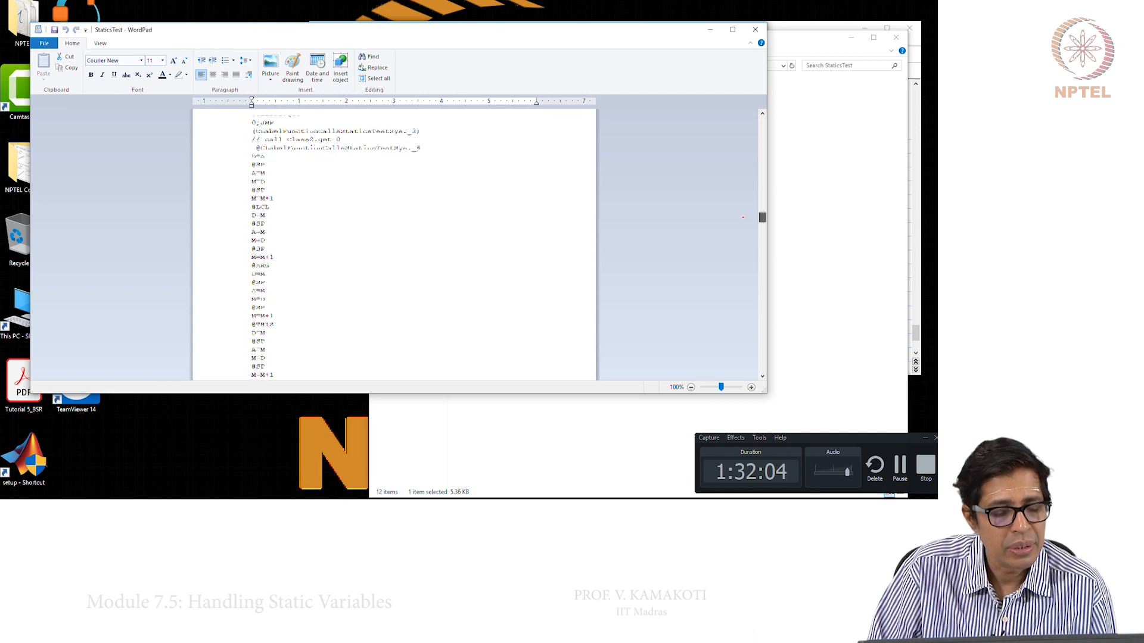
scroll("down", 3)
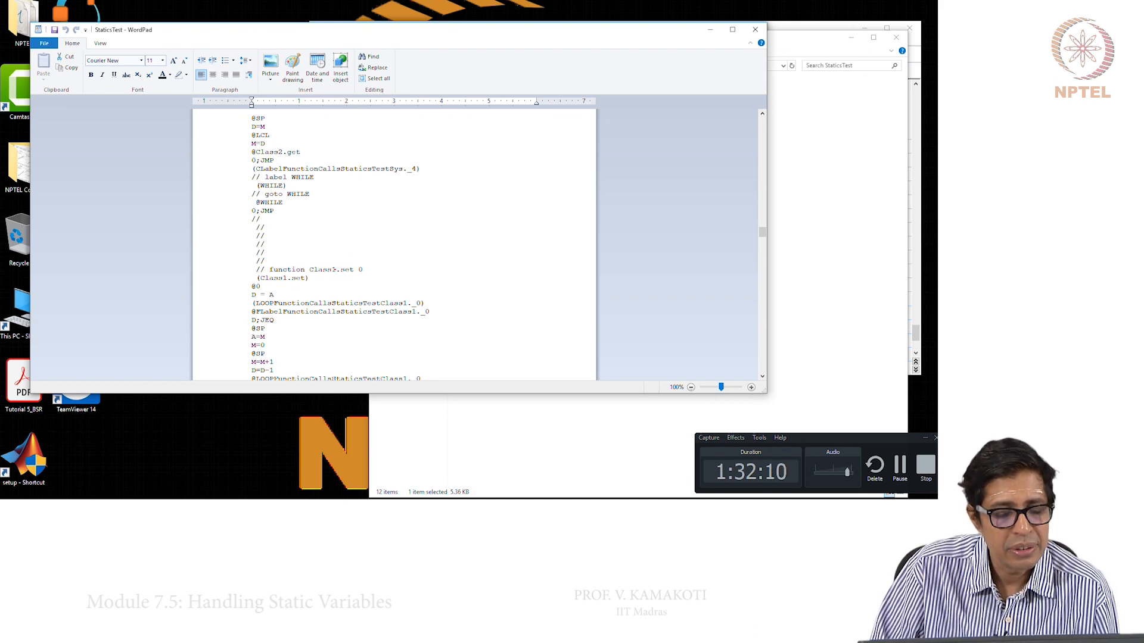
scroll("down", 3)
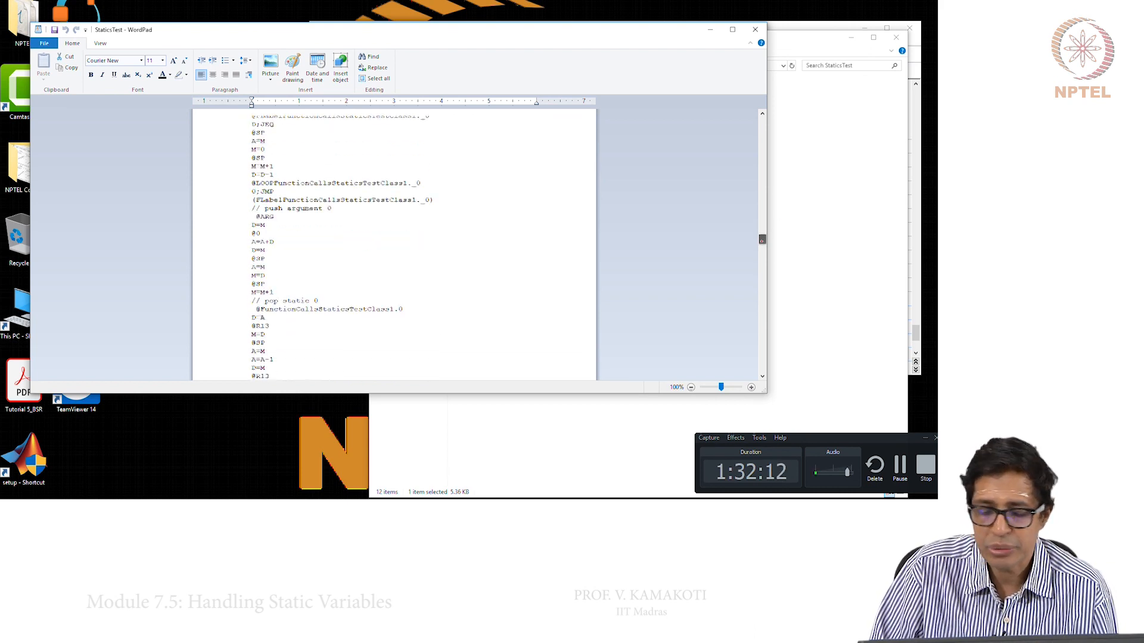
scroll("down", 3)
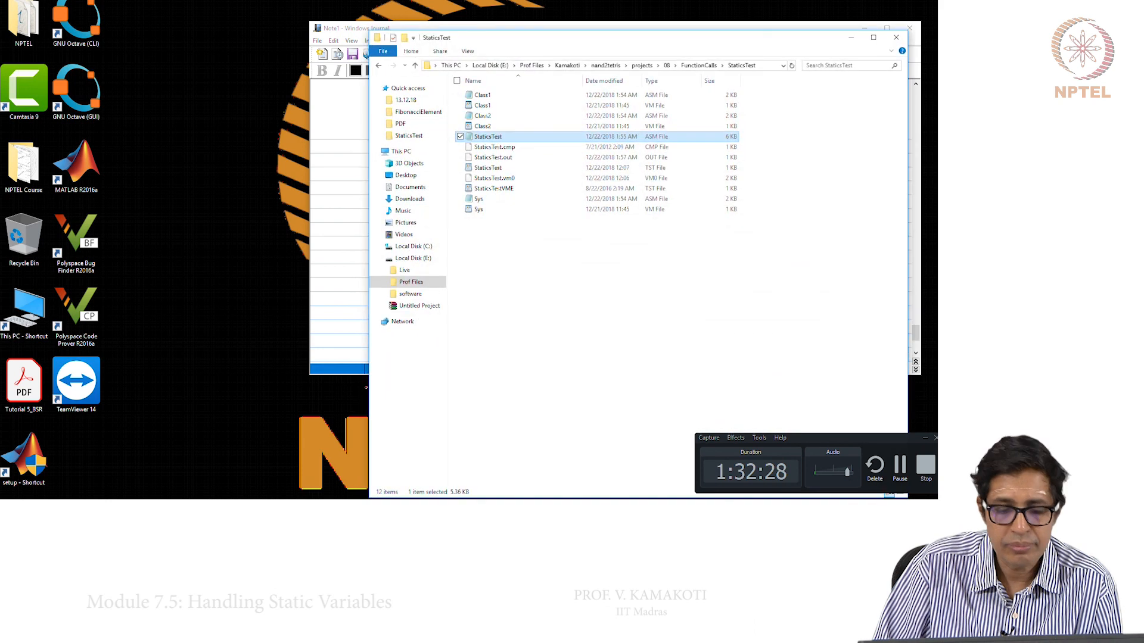
Navigate up to nand2tetris/tools and launch CPUEmulator.bat
left_click(641, 65)
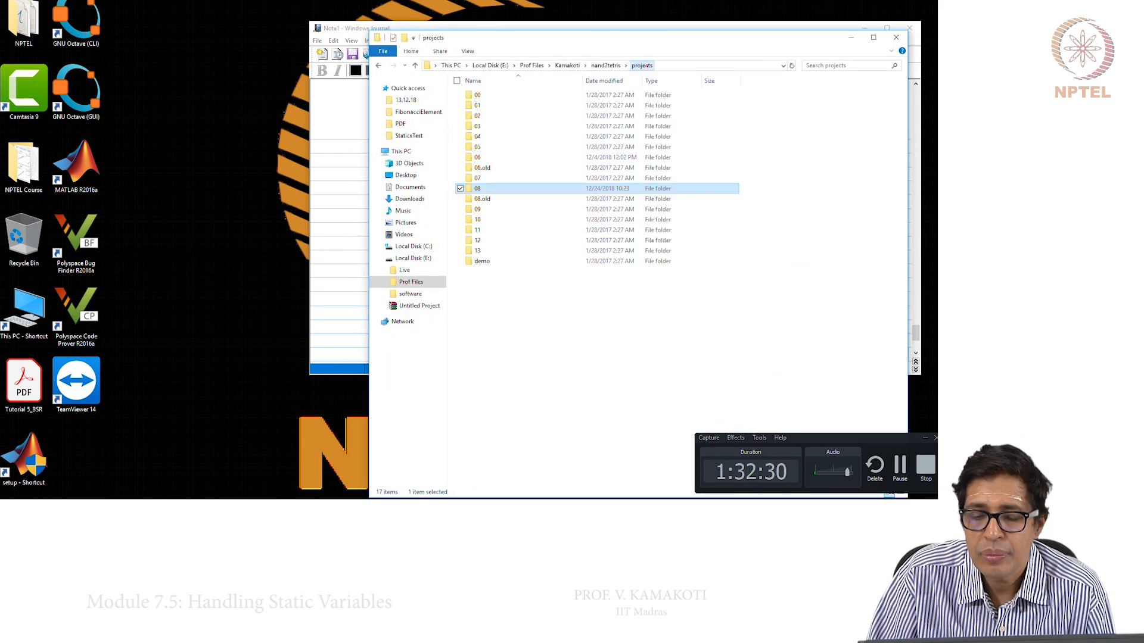
left_click(604, 64)
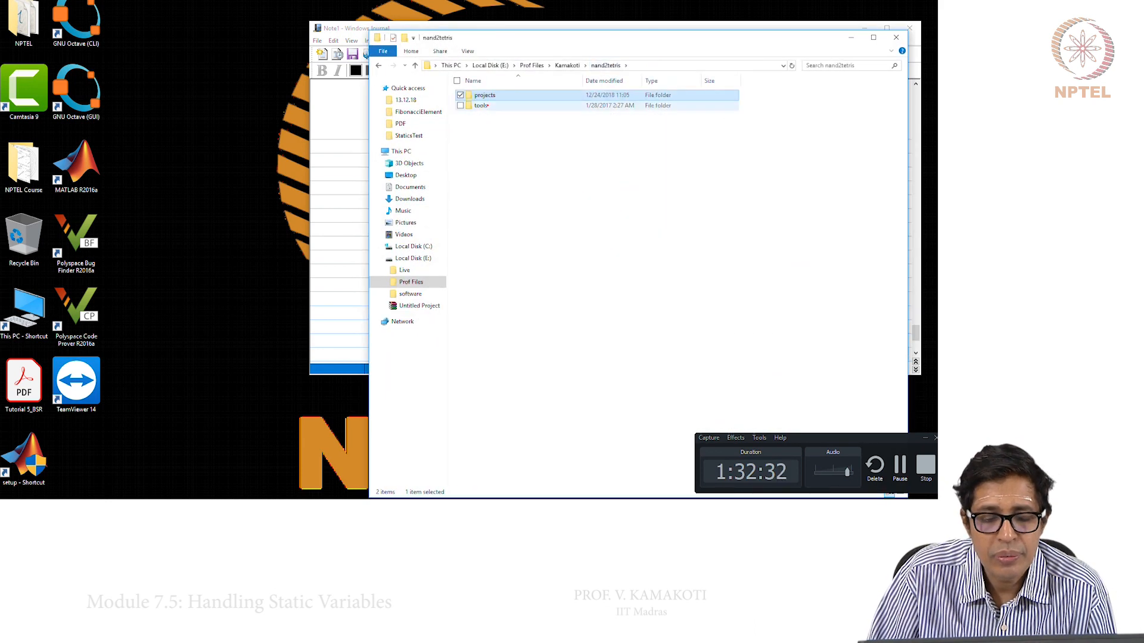
double_click(479, 105)
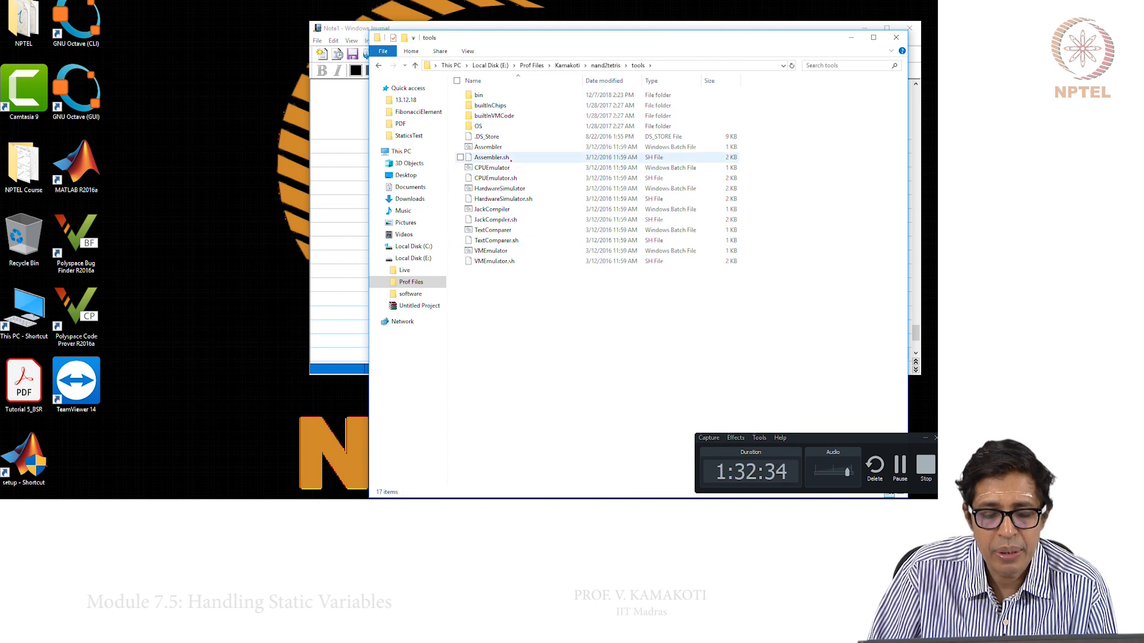
left_click(492, 167)
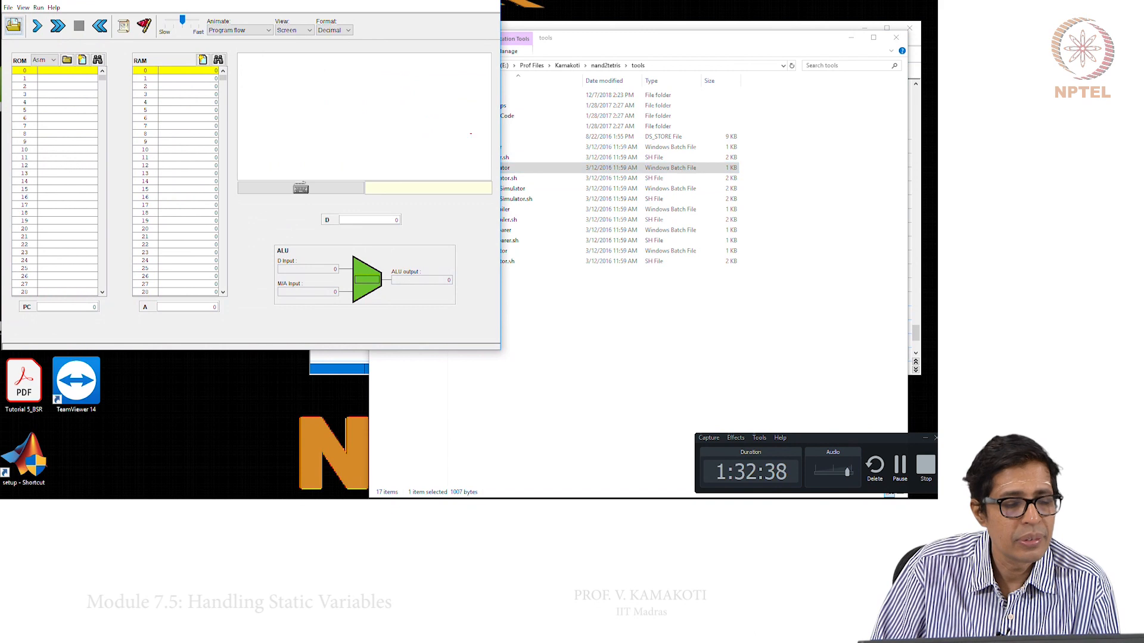
Load the StaticsTest.tst script from projects/08/FunctionCalls/StaticsTest via File > Load Script
left_click(7, 6)
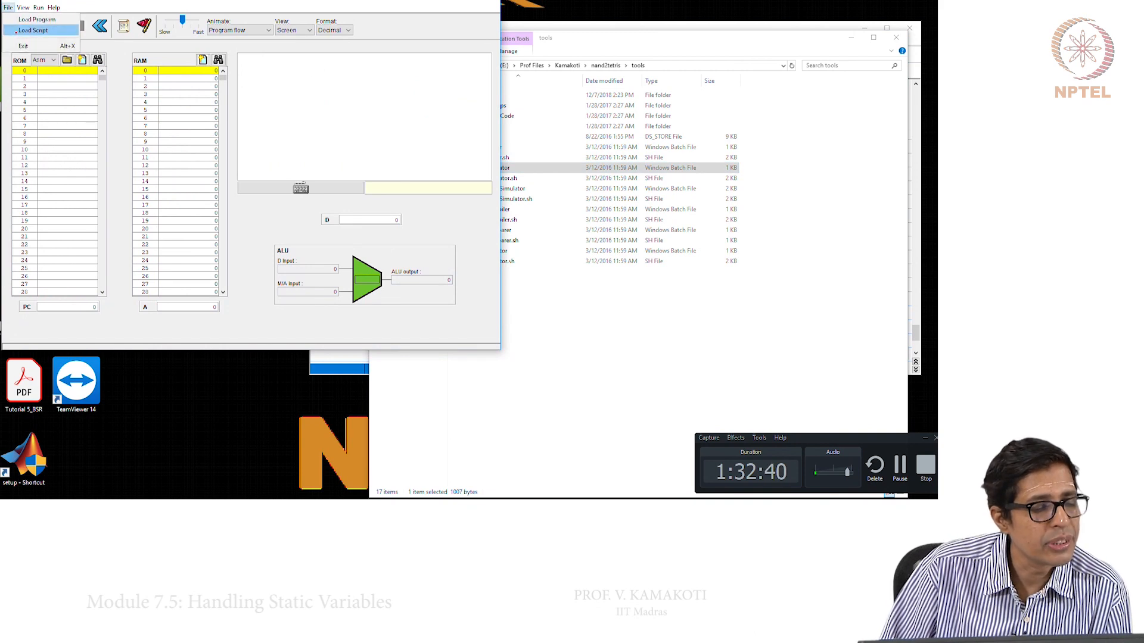
left_click(31, 31)
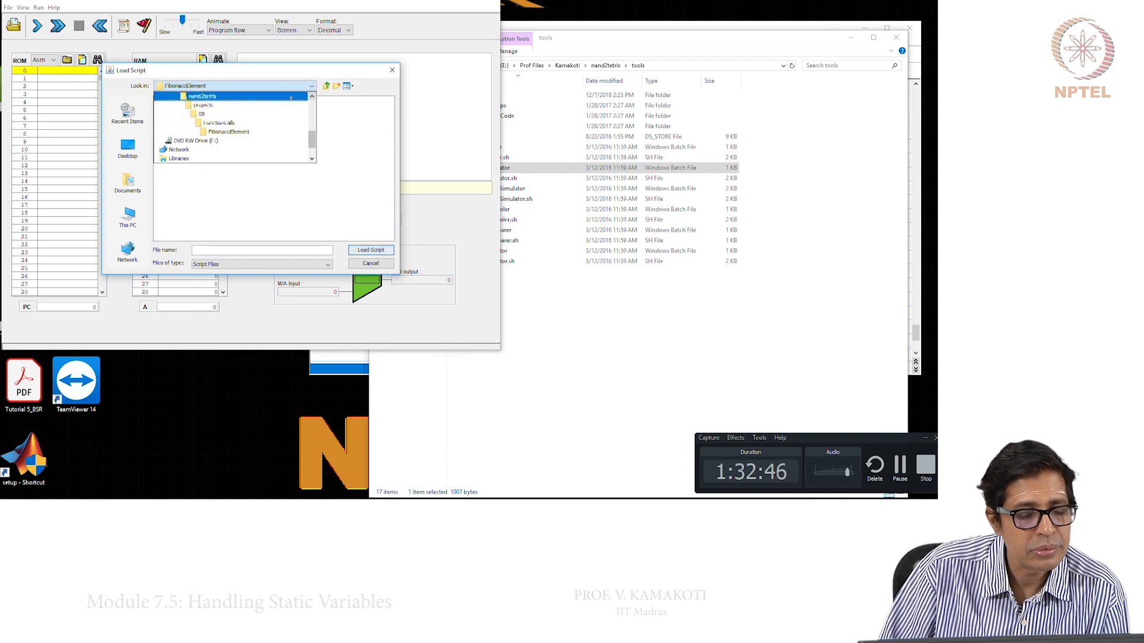
double_click(200, 115)
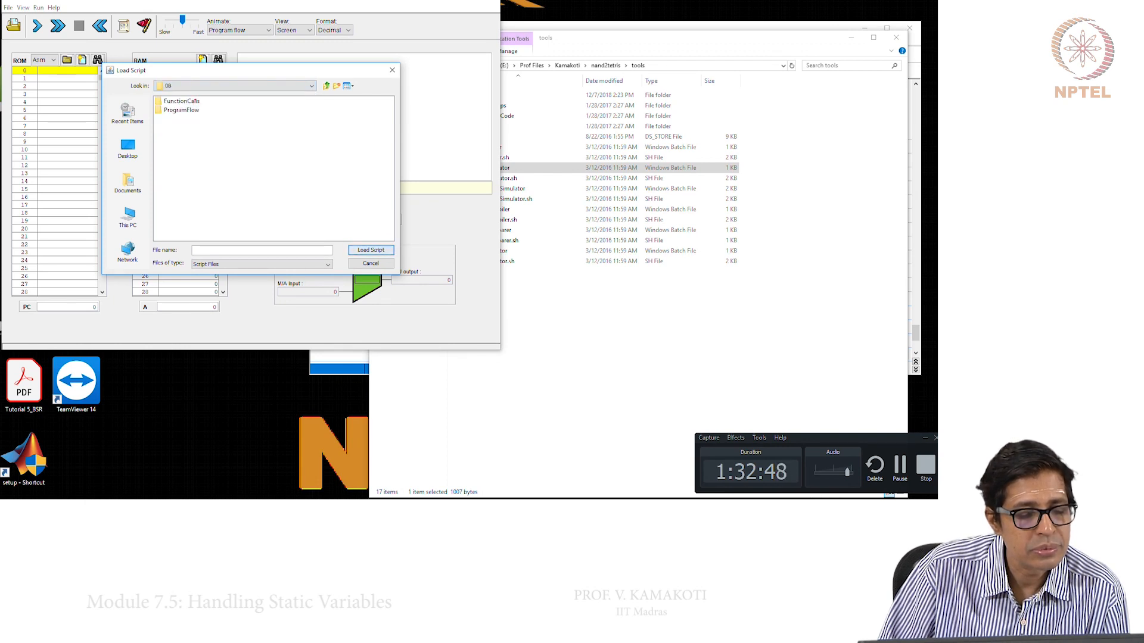
double_click(181, 109)
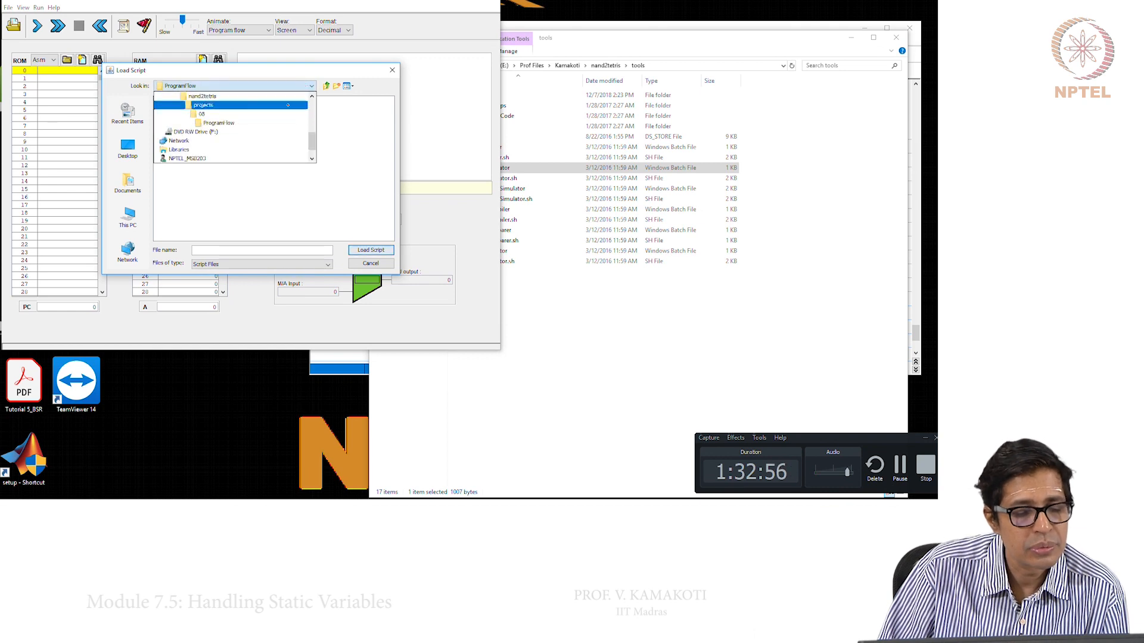
double_click(205, 115)
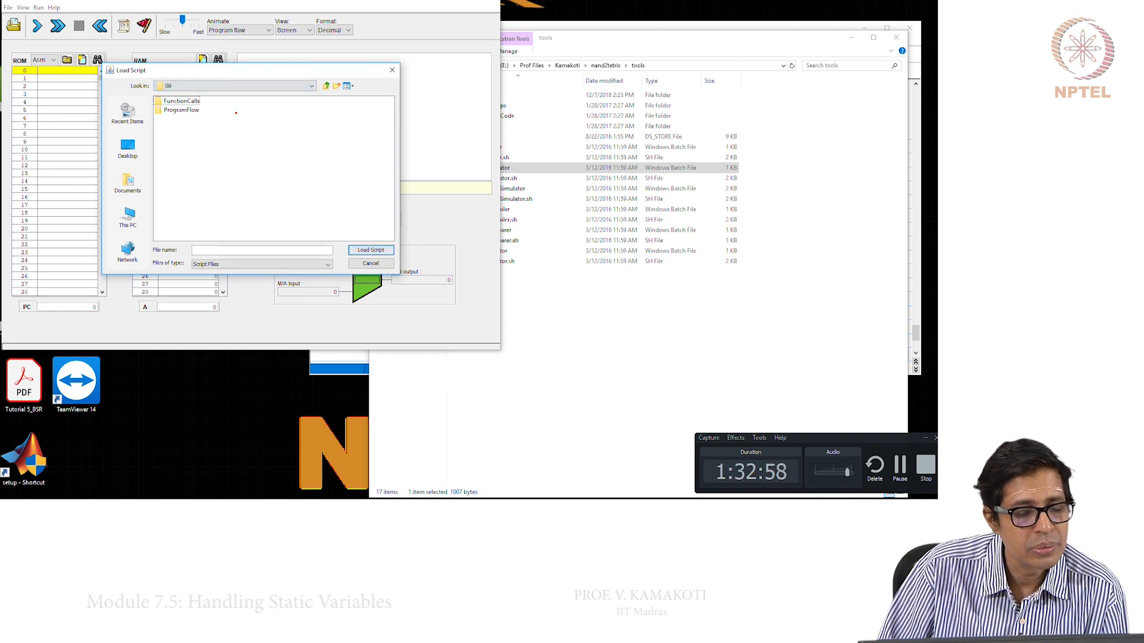
double_click(181, 100)
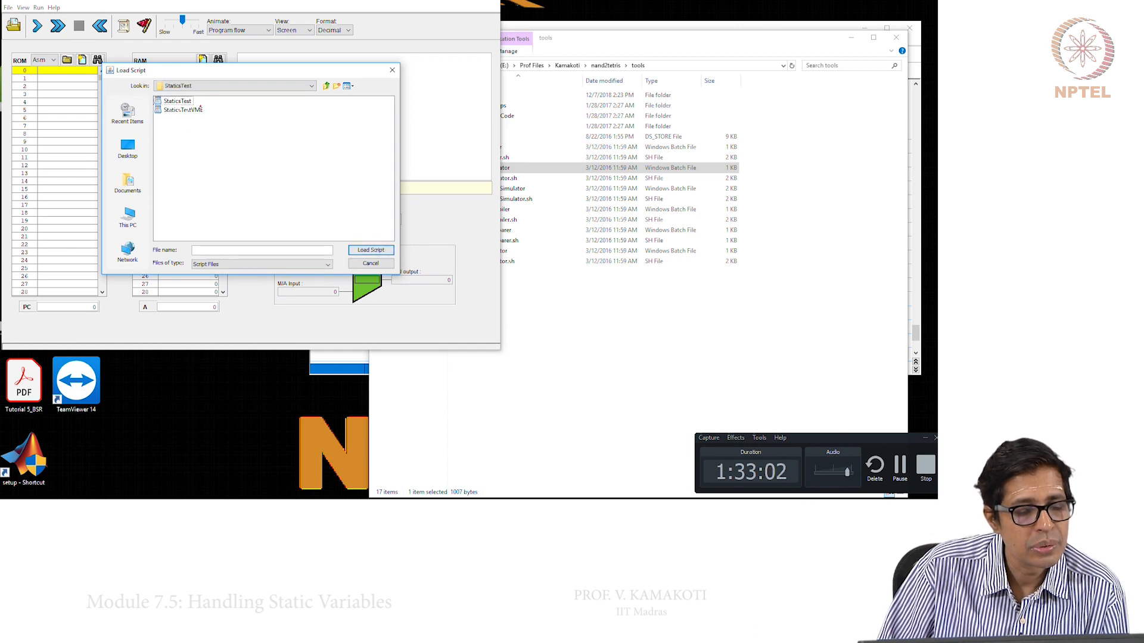
left_click(371, 250)
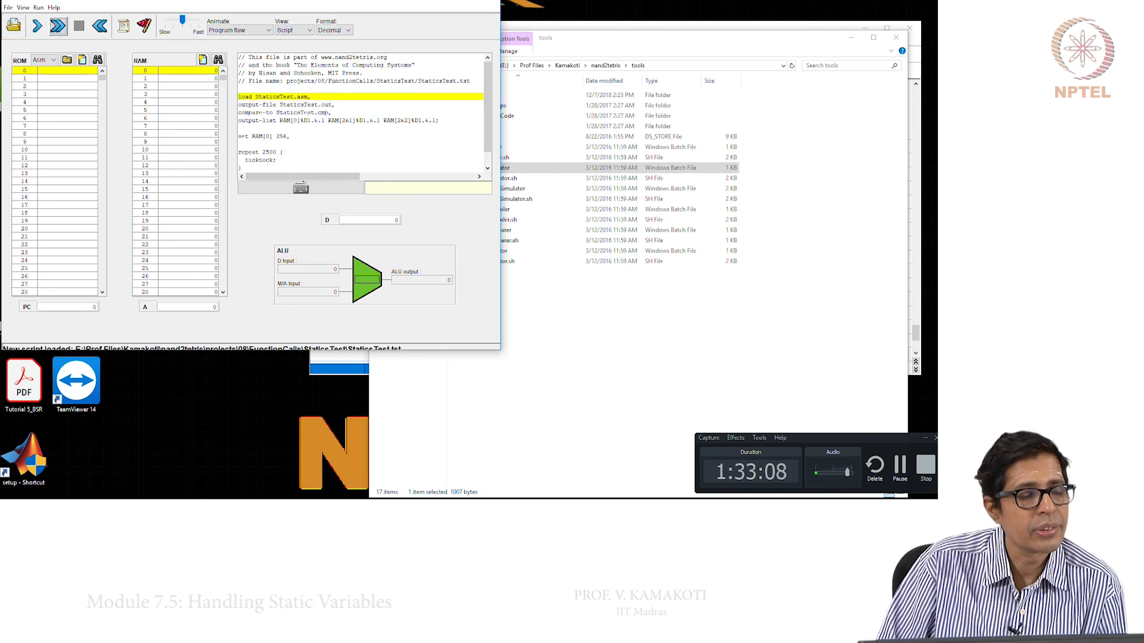
Single-step the script to load StaticsTest and set RAM[0] to 256, then run it continuously
left_click(55, 26)
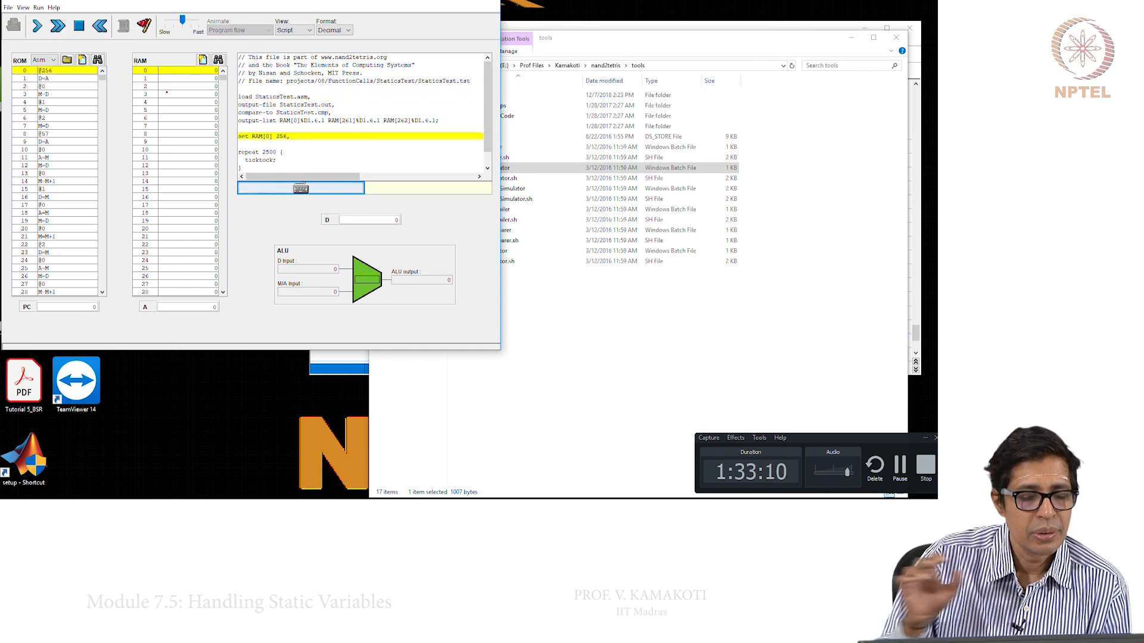
left_click(43, 26)
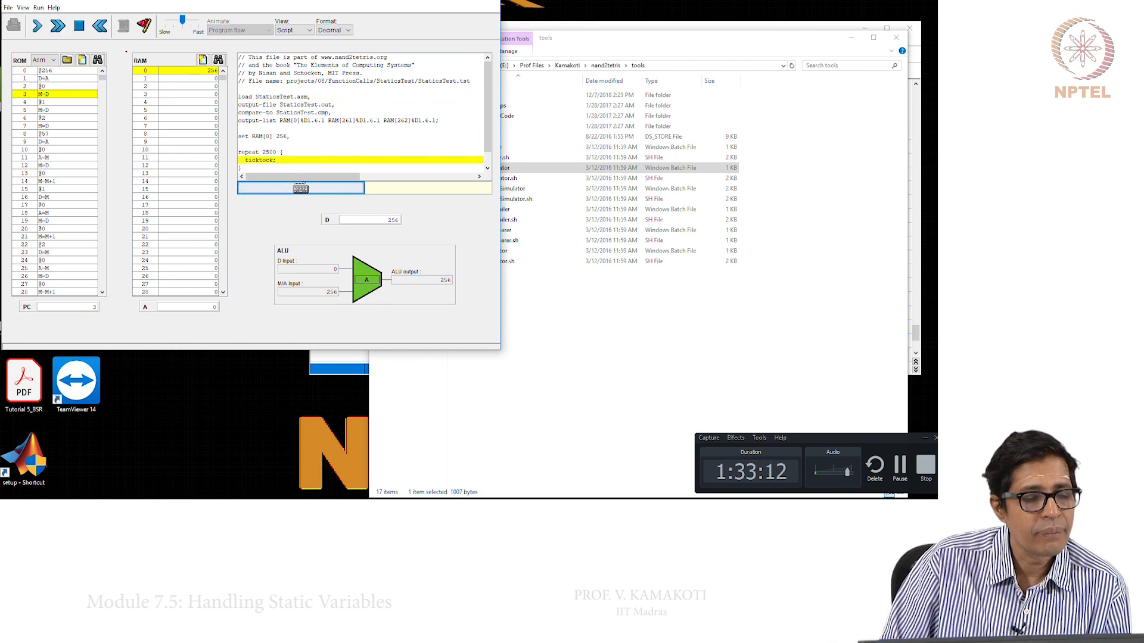
left_click(34, 26)
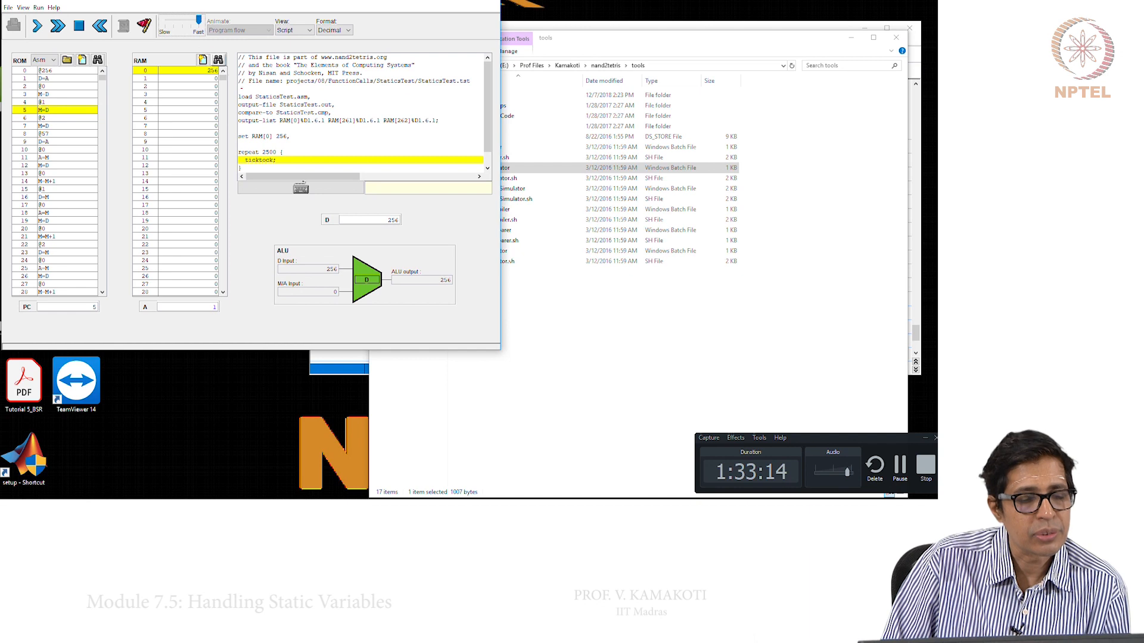
left_click(53, 29)
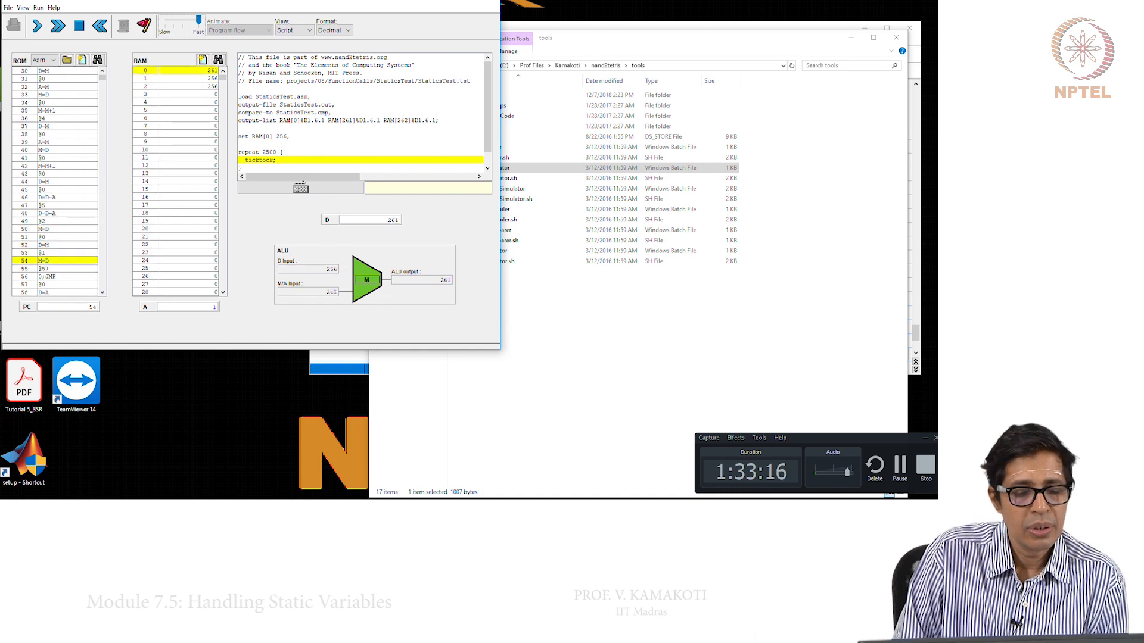
left_click(56, 27)
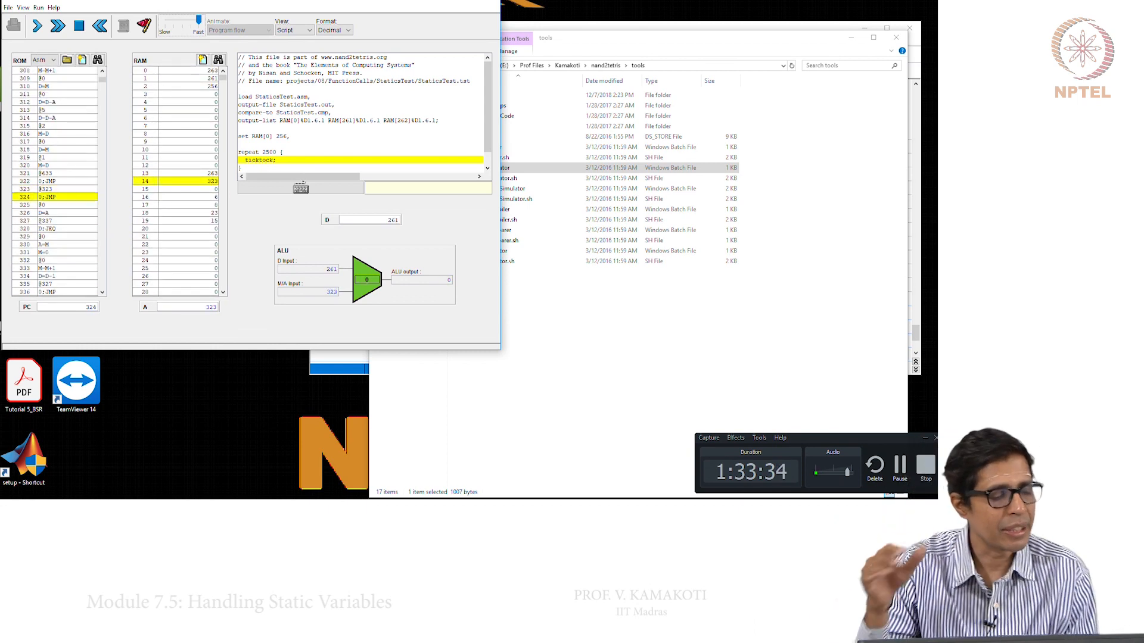
Step through the final endless jump loop around address 324 with RAM[0] at 263
left_click(43, 22)
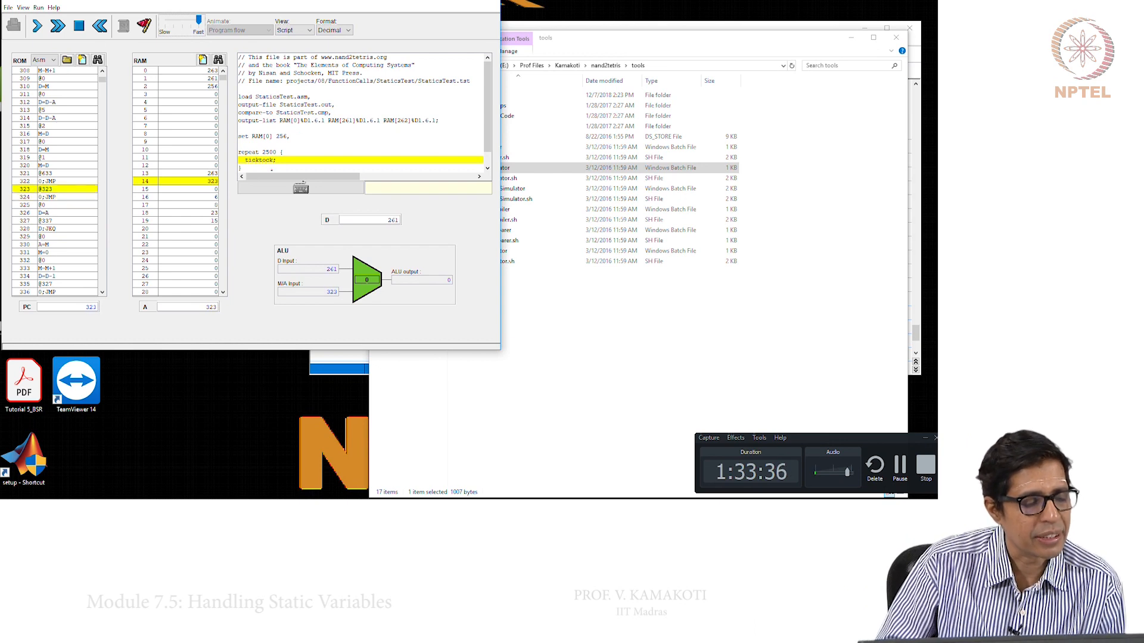
left_click(43, 28)
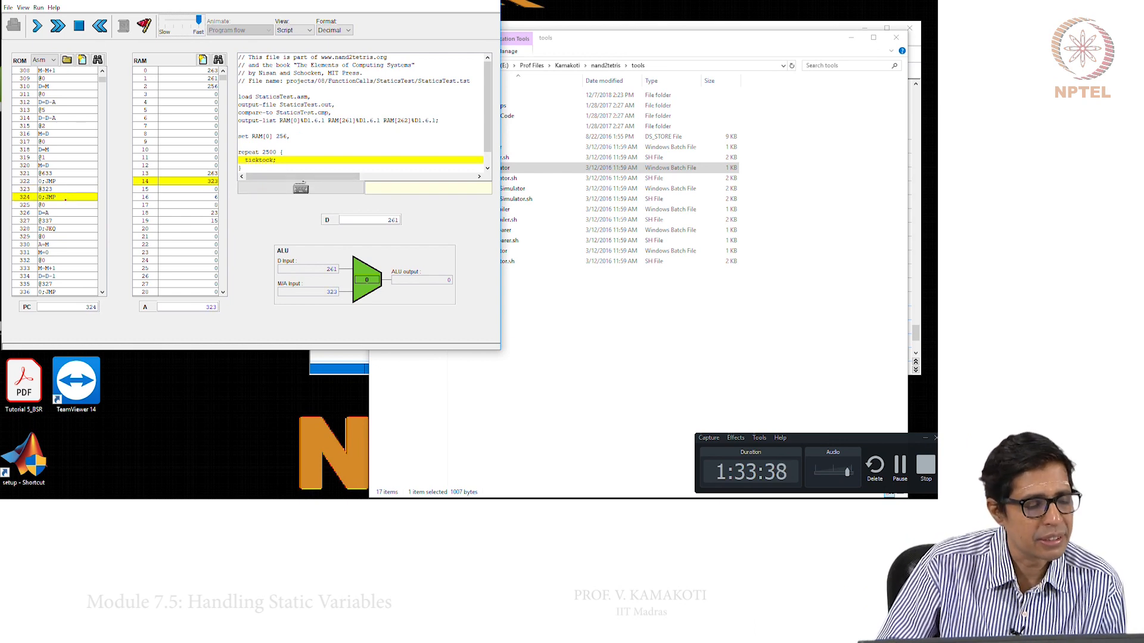